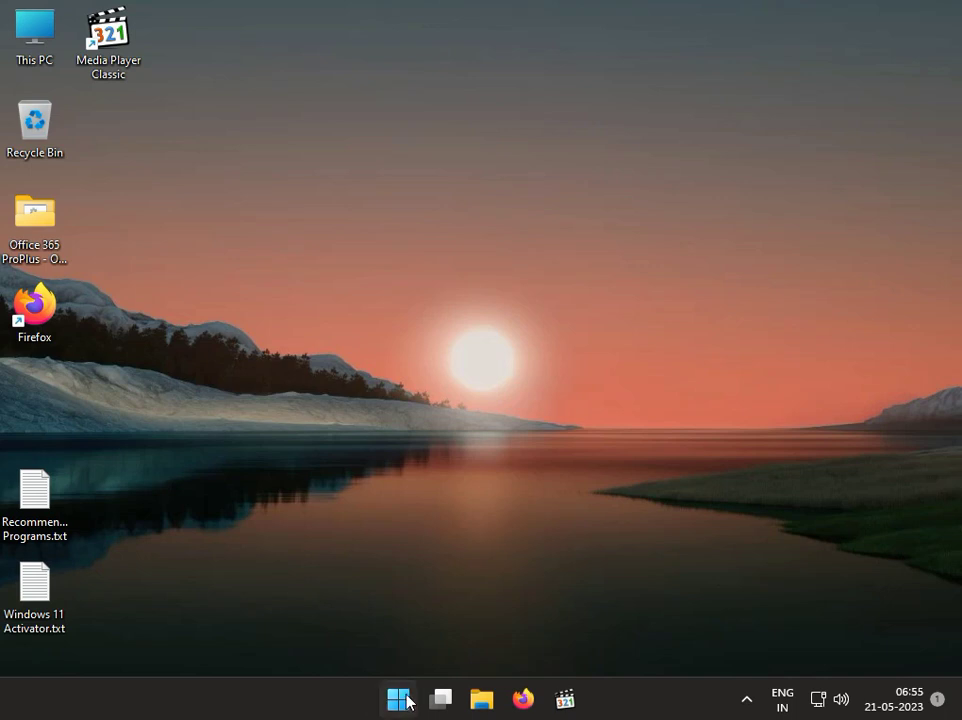
Bring up the Start button's quick-link menu of system tools.
right_click(400, 698)
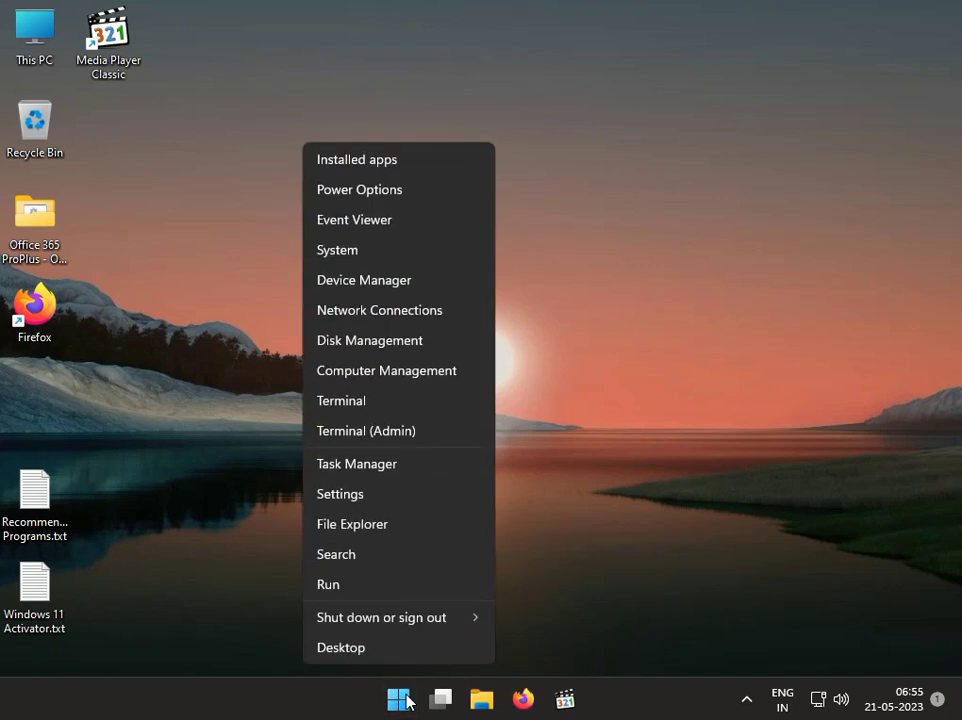
mouse_move(386, 370)
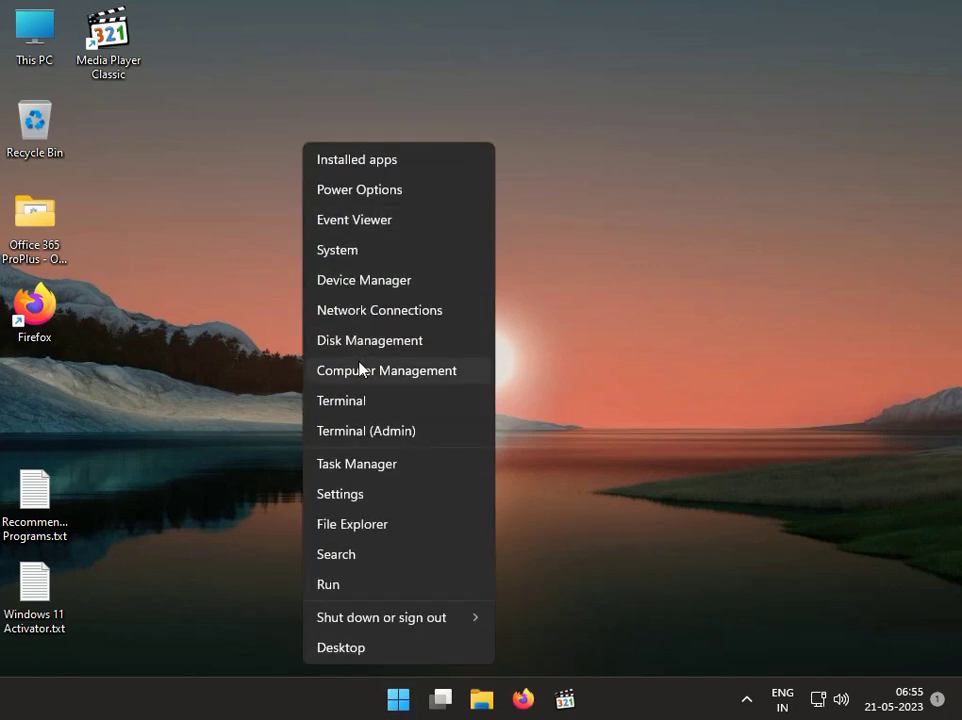
mouse_move(364, 280)
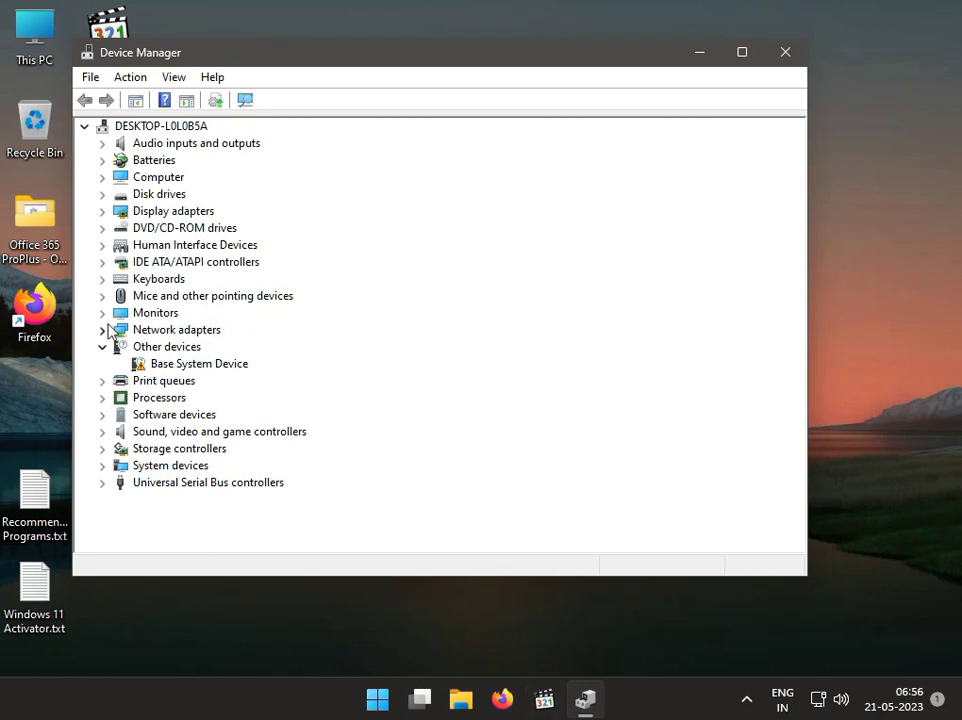
Uninstall the Intel(R) PRO/1000 MT Desktop Adapter from Network adapters and confirm its removal.
click(104, 328)
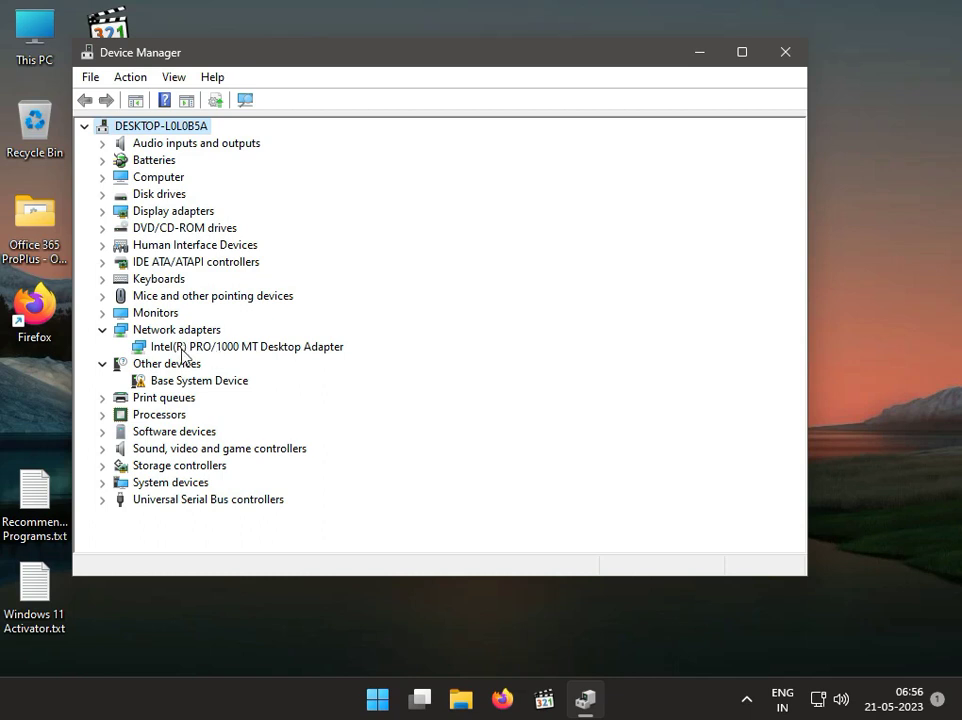
right_click(240, 346)
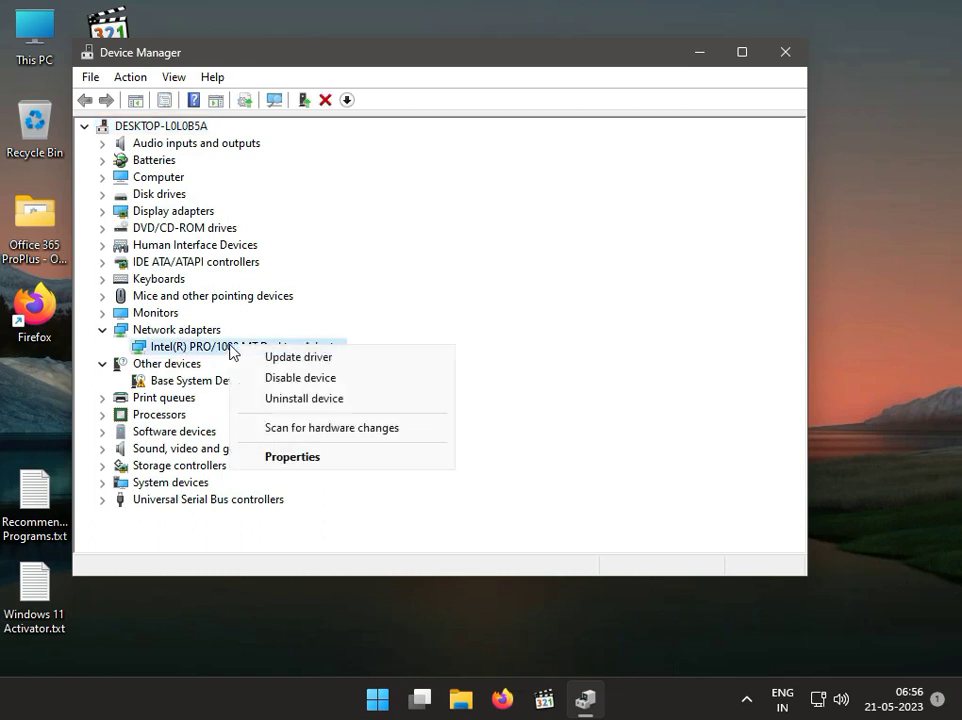
mouse_move(300, 376)
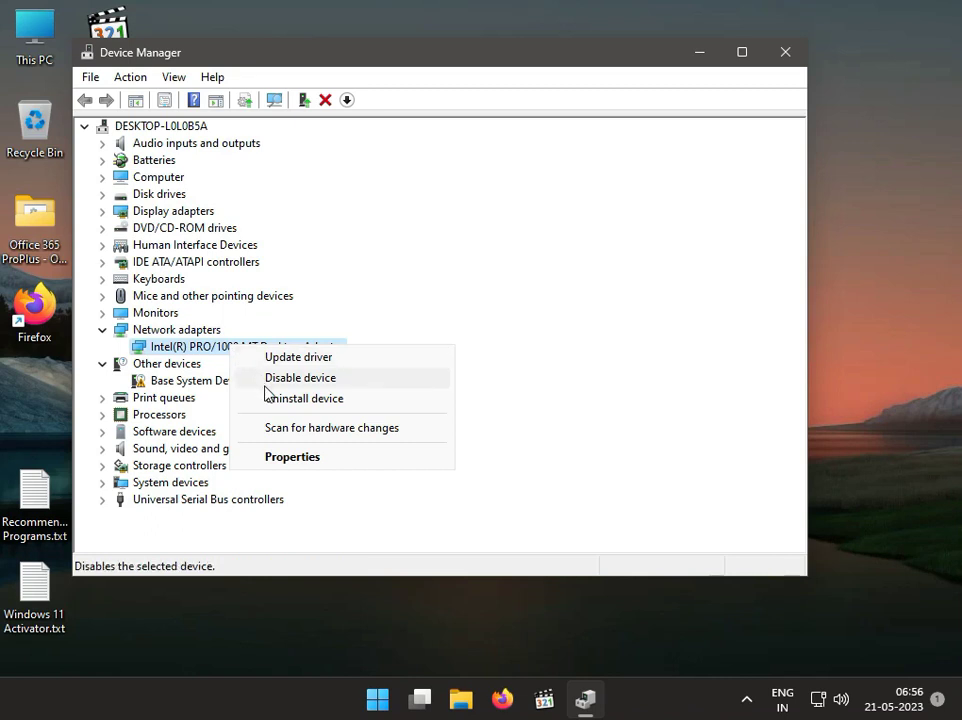
click(308, 398)
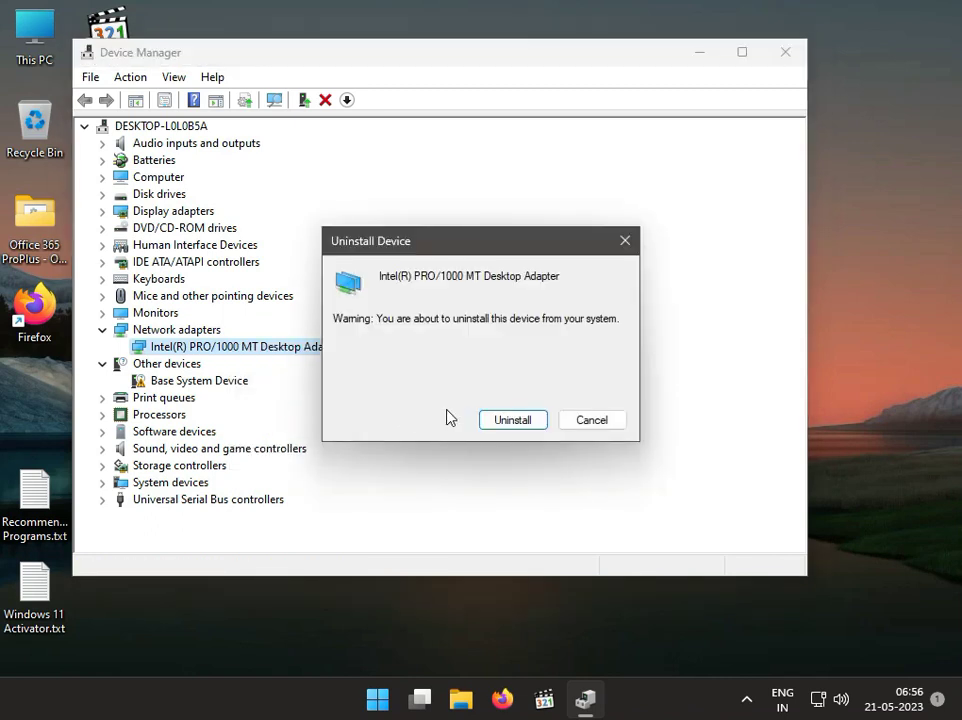
click(512, 420)
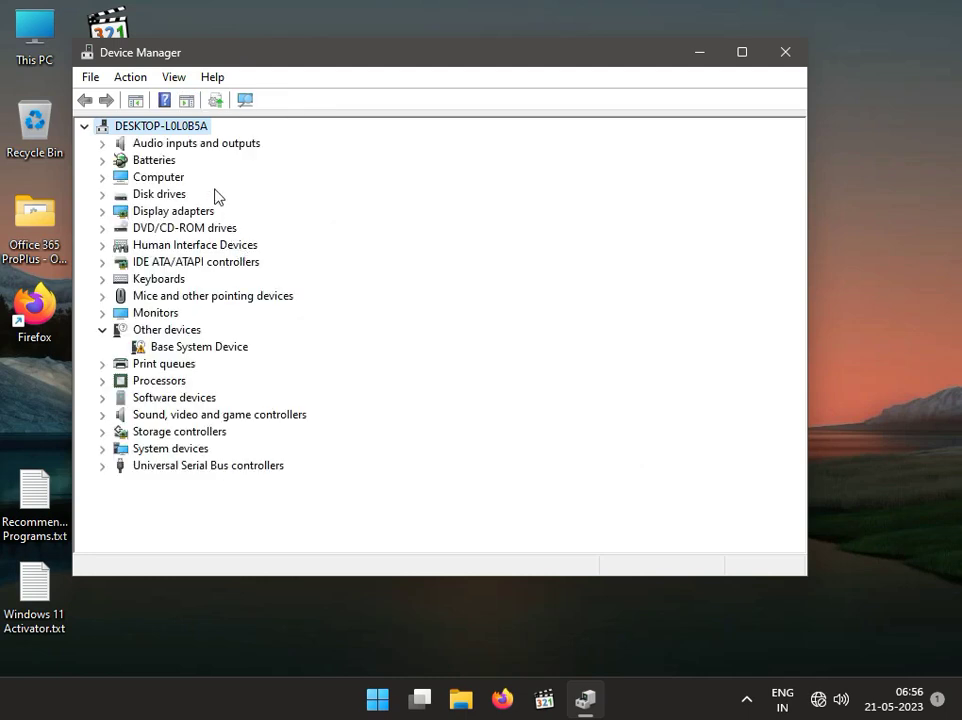
mouse_move(244, 100)
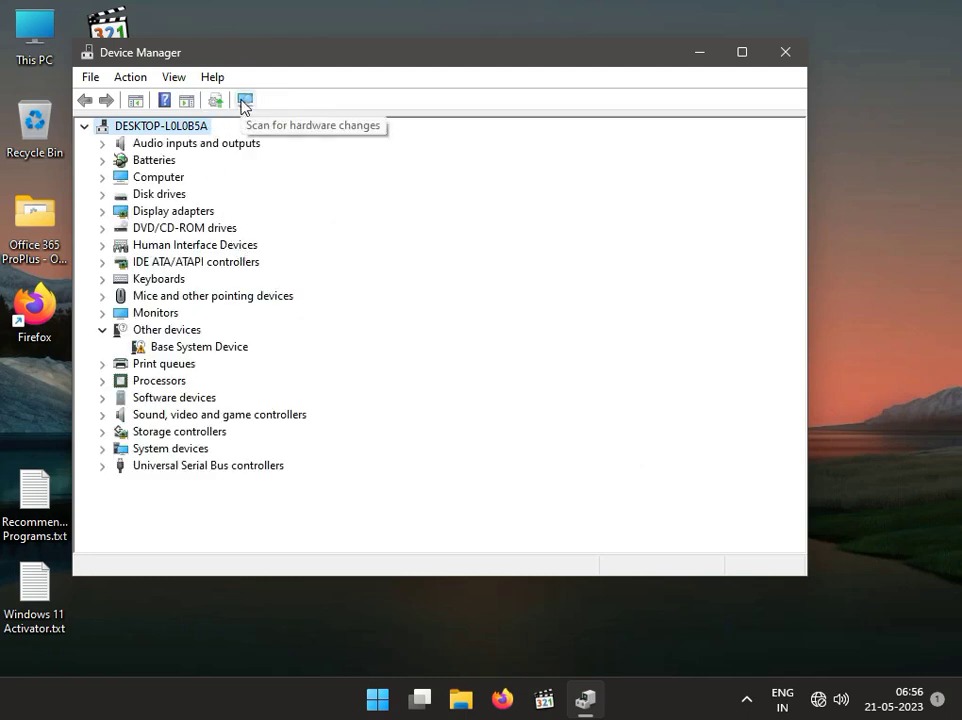
Scan for hardware changes so the Intel adapter reappears, then select it.
click(244, 100)
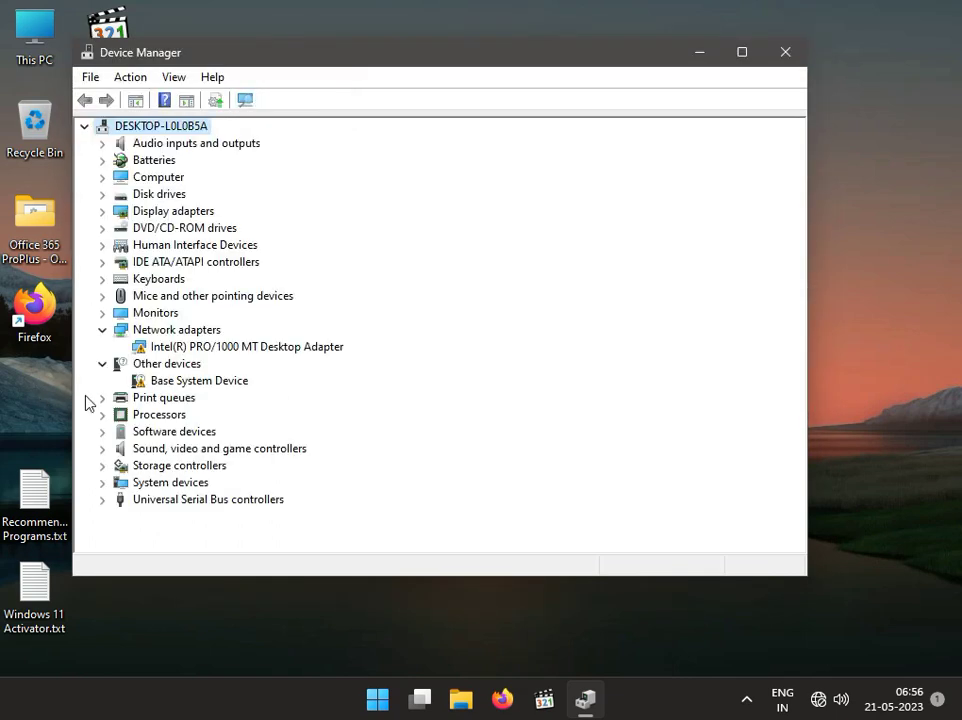
click(244, 100)
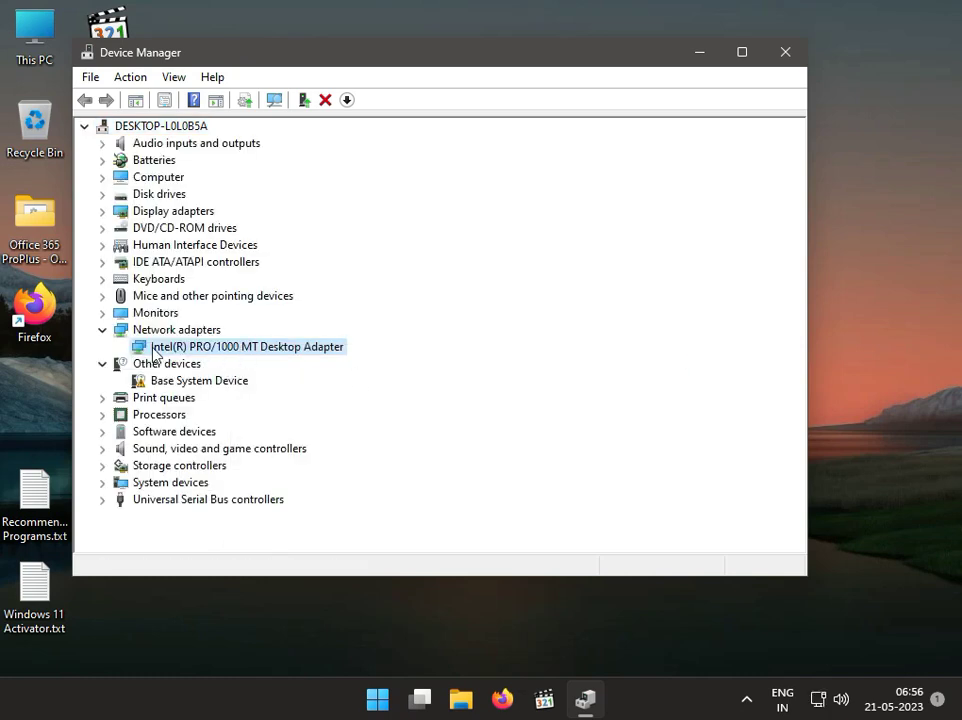
Run an automatic driver update check on the Intel adapter and dismiss the 'best driver installed' result.
right_click(246, 346)
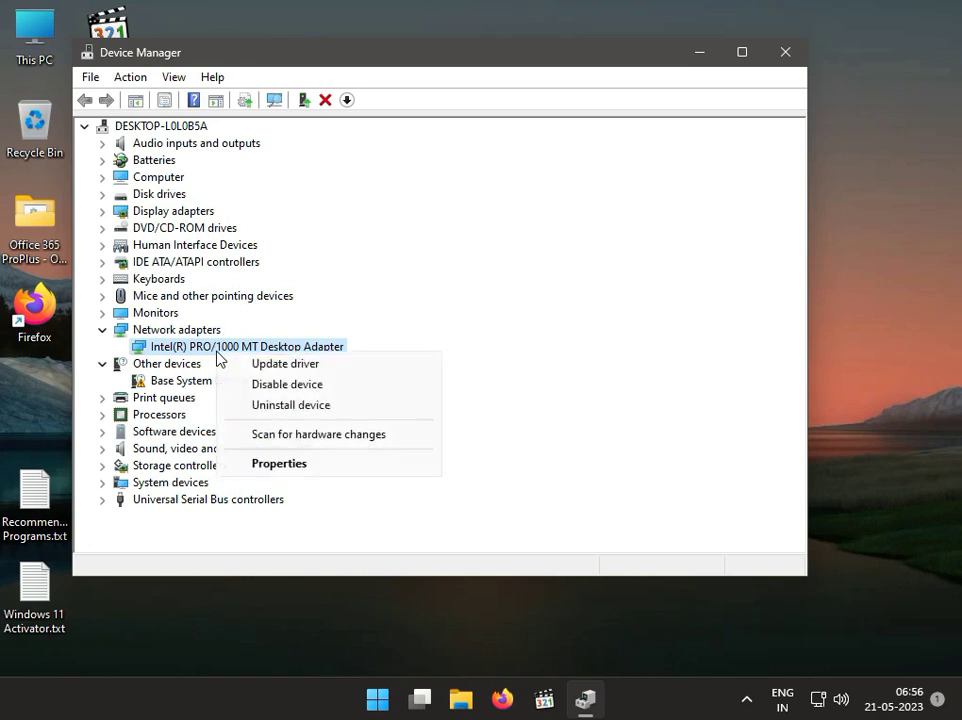
click(284, 364)
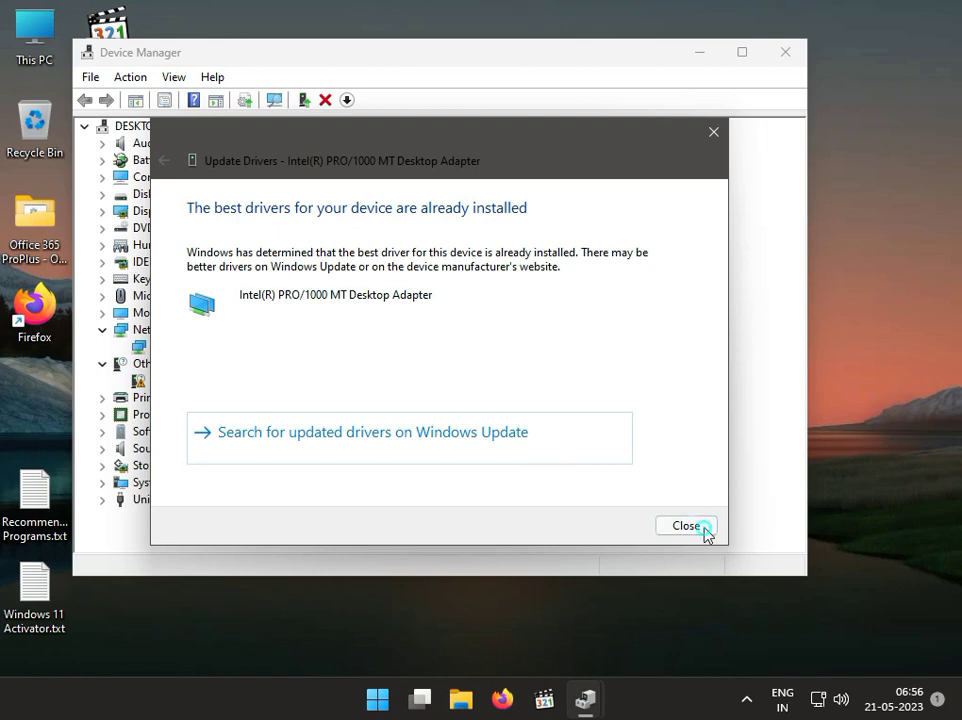
click(686, 524)
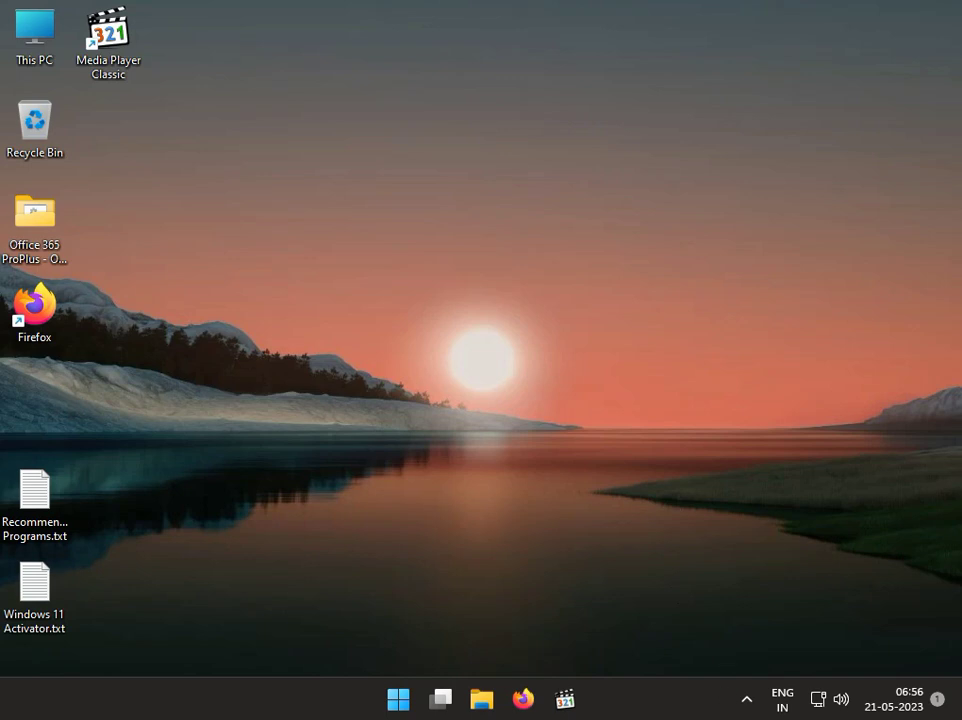
mouse_move(472, 530)
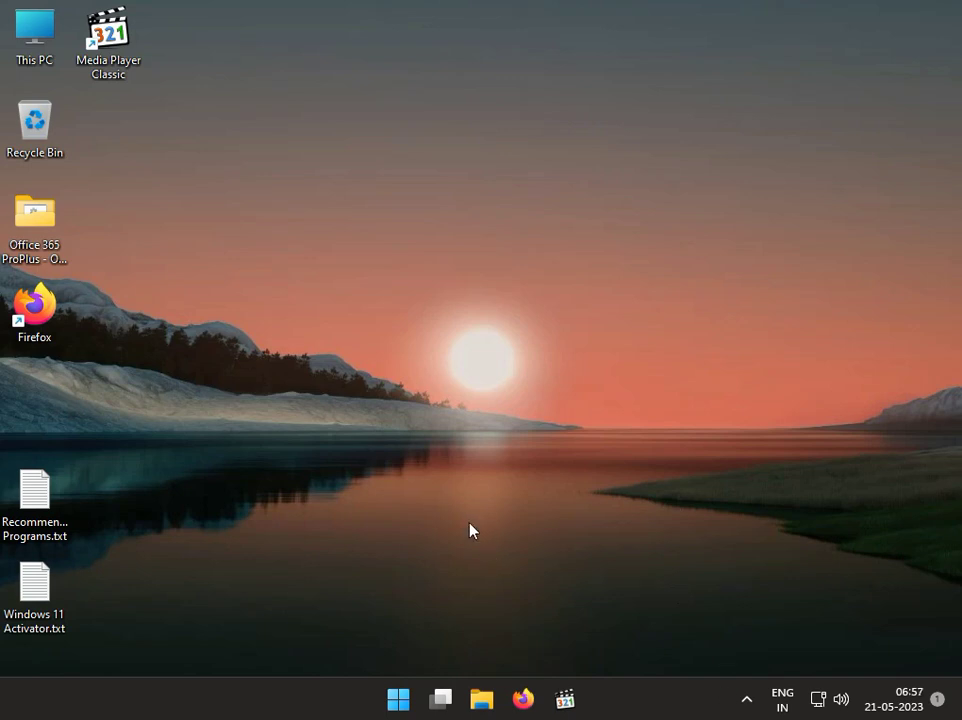
mouse_move(398, 698)
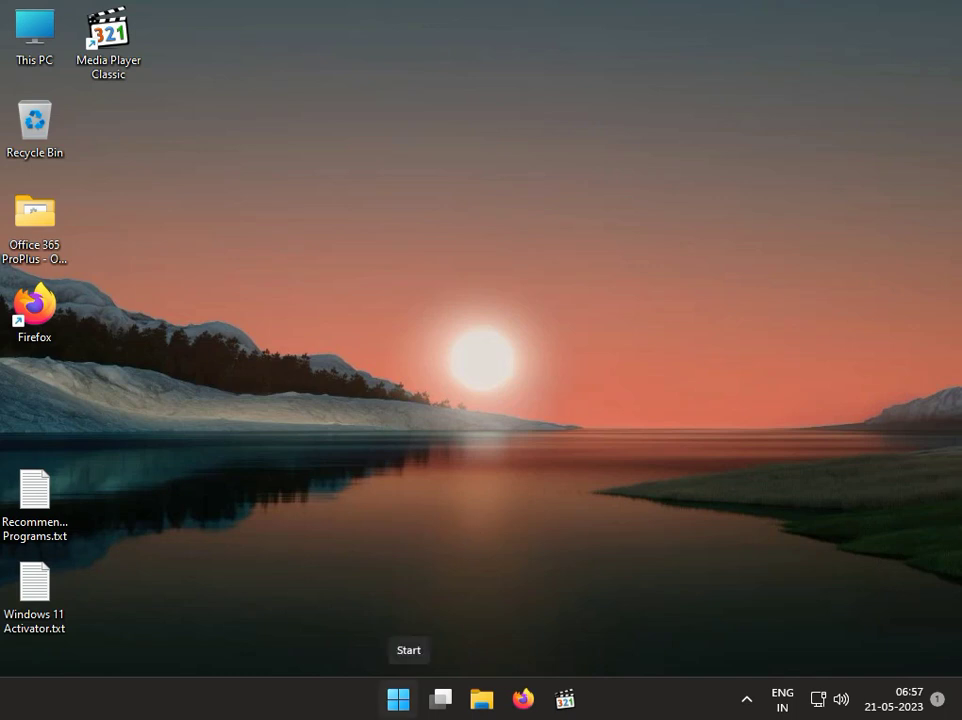
From the desktop, open the Run dialog with Win+R.
click(376, 474)
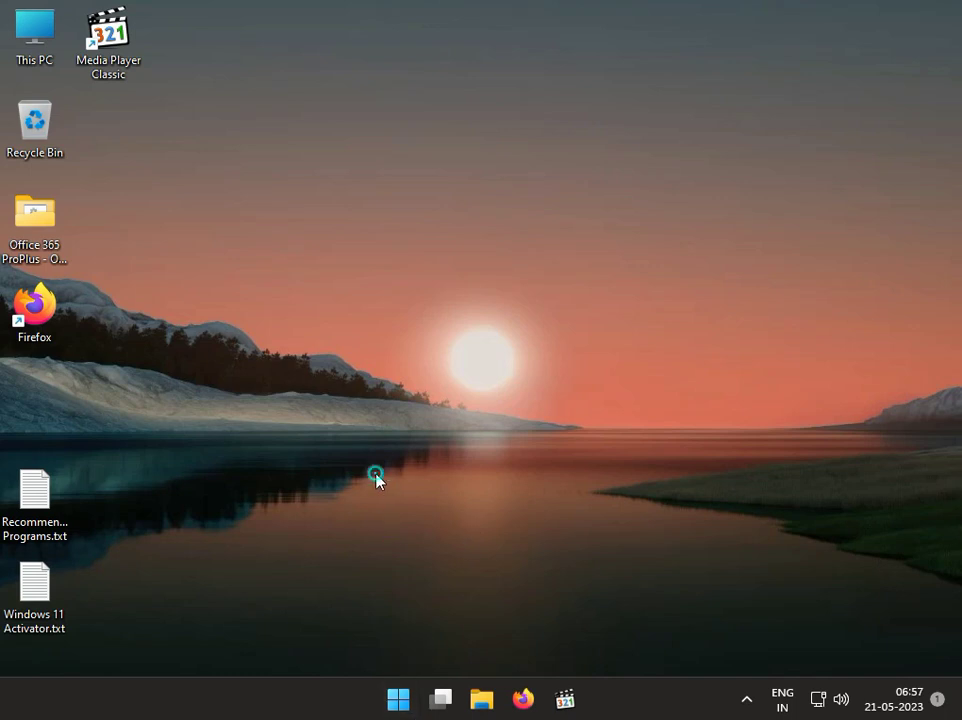
key(Win+r)
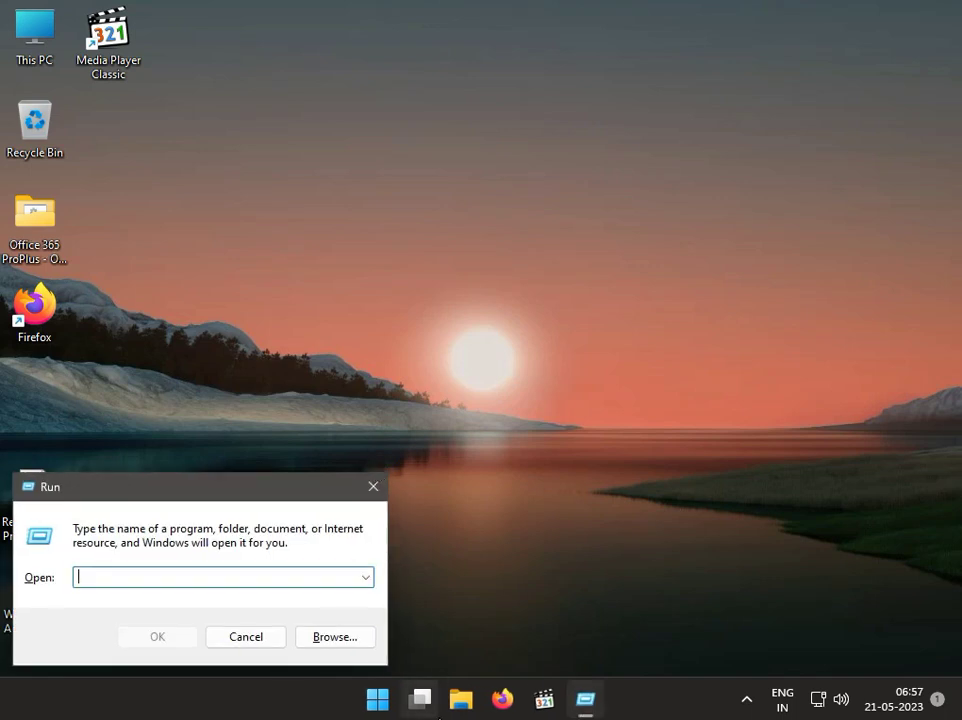
Enter msconfig in the Run box to launch System Configuration.
click(420, 700)
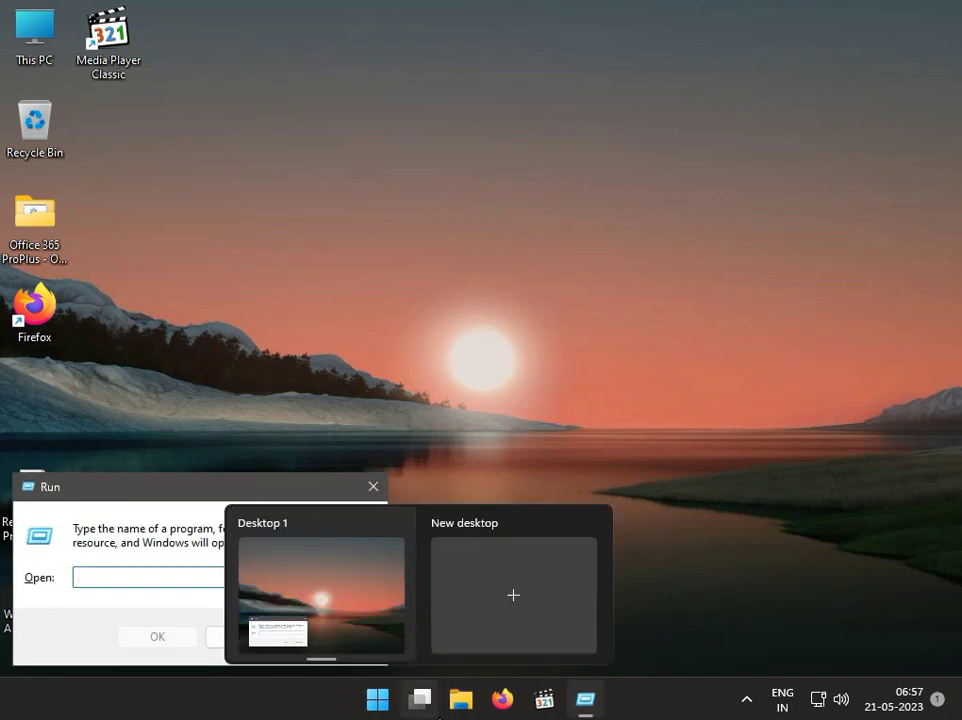
click(150, 576)
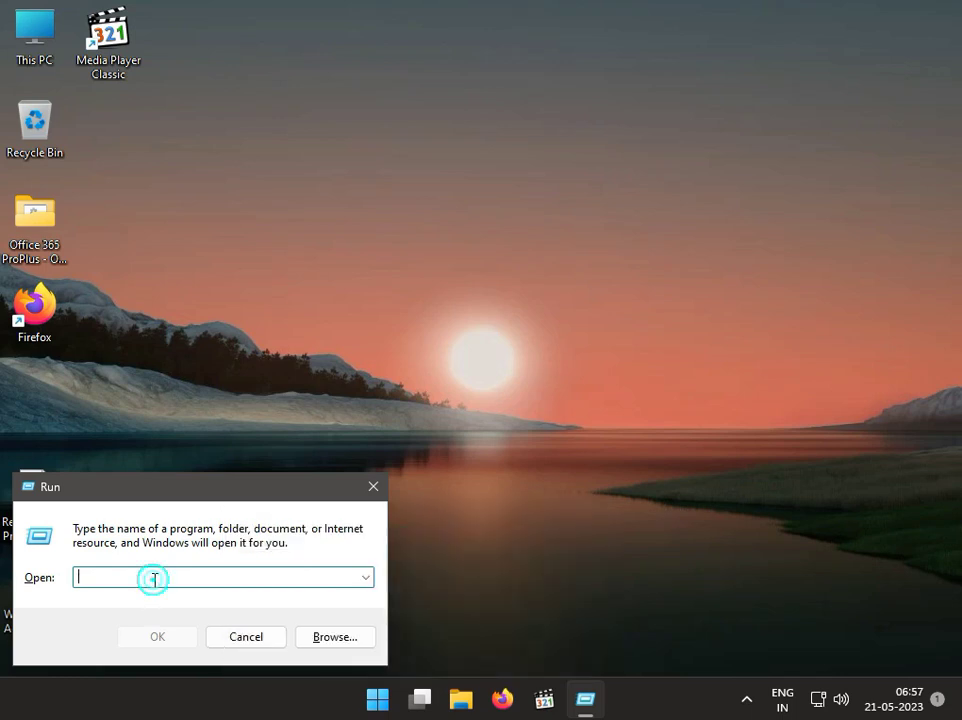
text(msco)
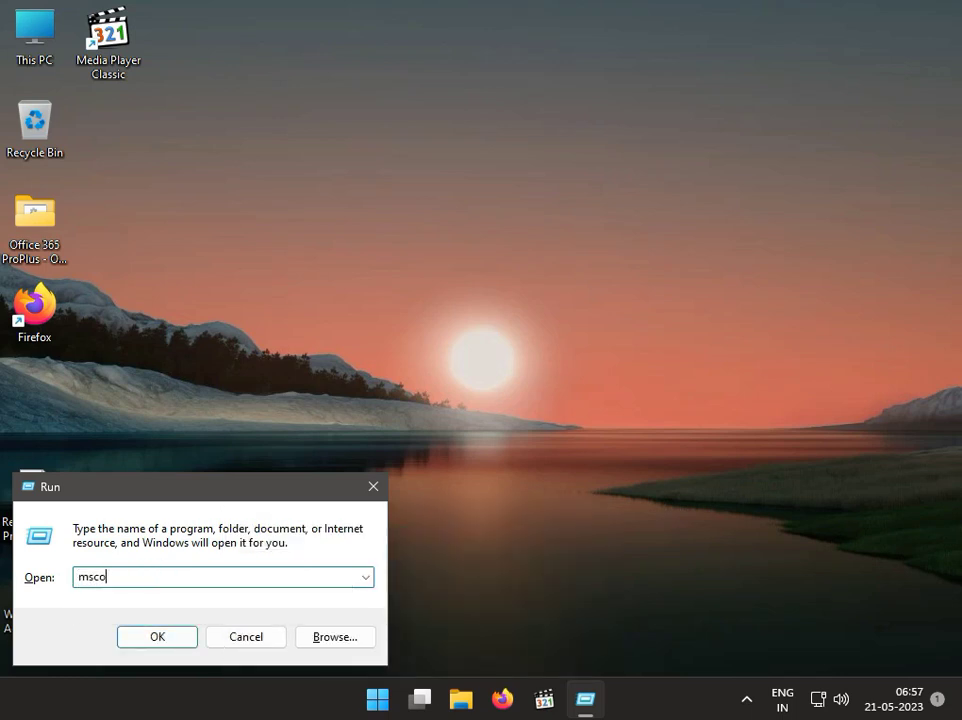
text(nfi)
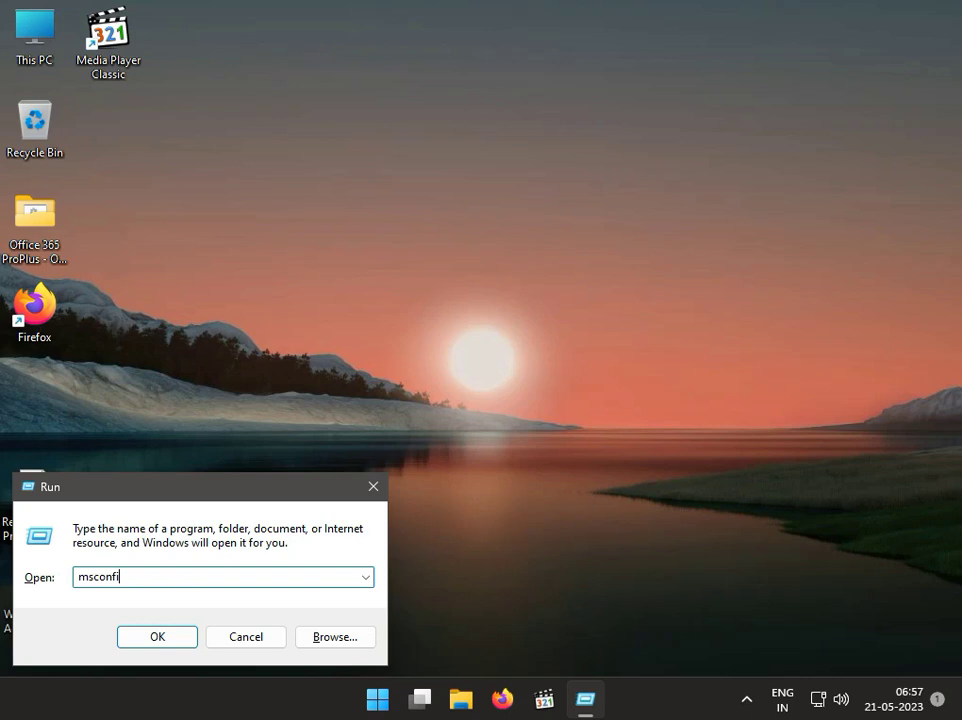
text(g)
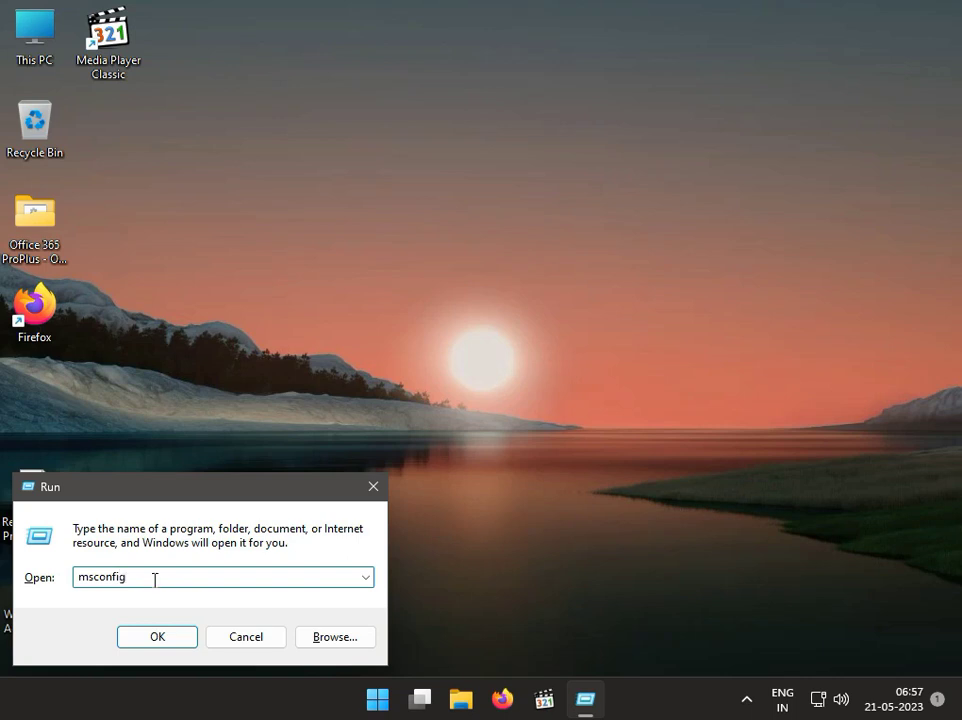
triple_click(110, 576)
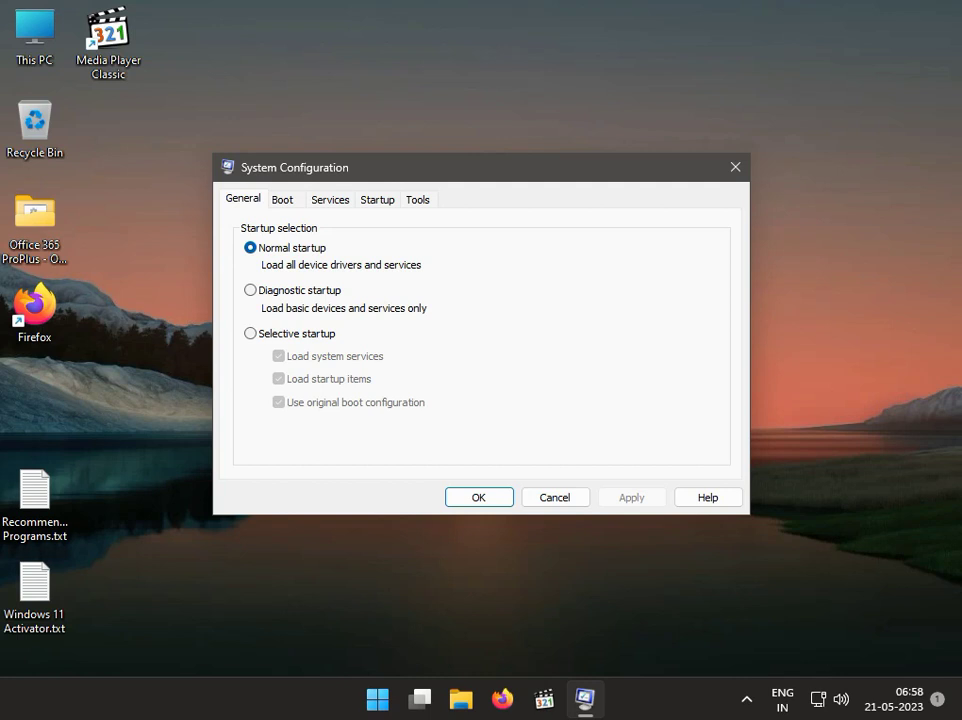
mouse_move(340, 186)
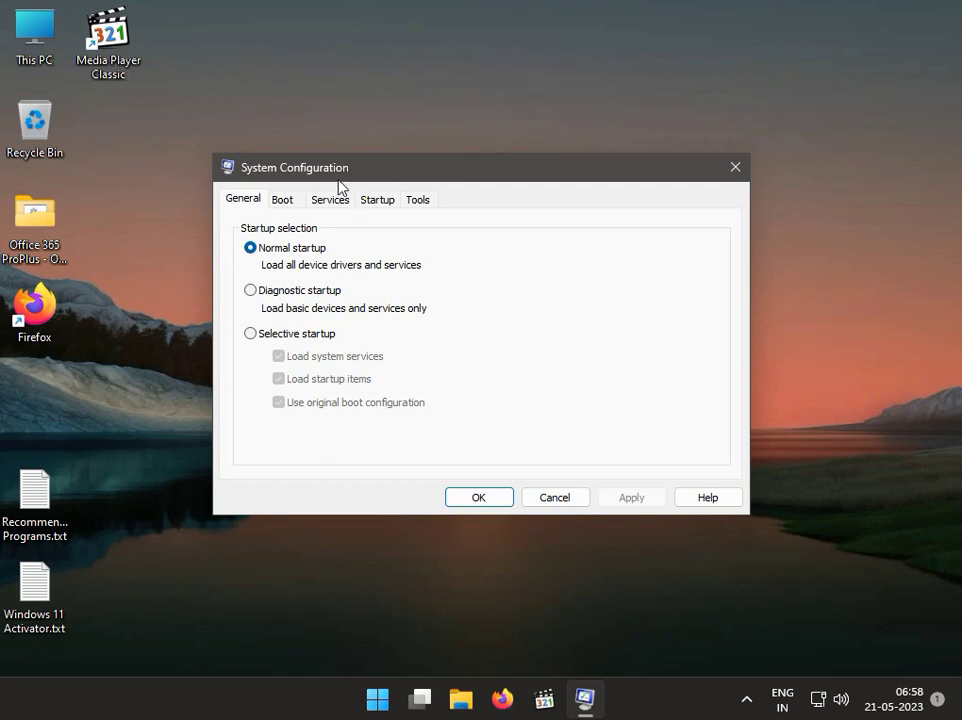
Show the Services list, then enter Atheros in a reopened Run box.
click(330, 200)
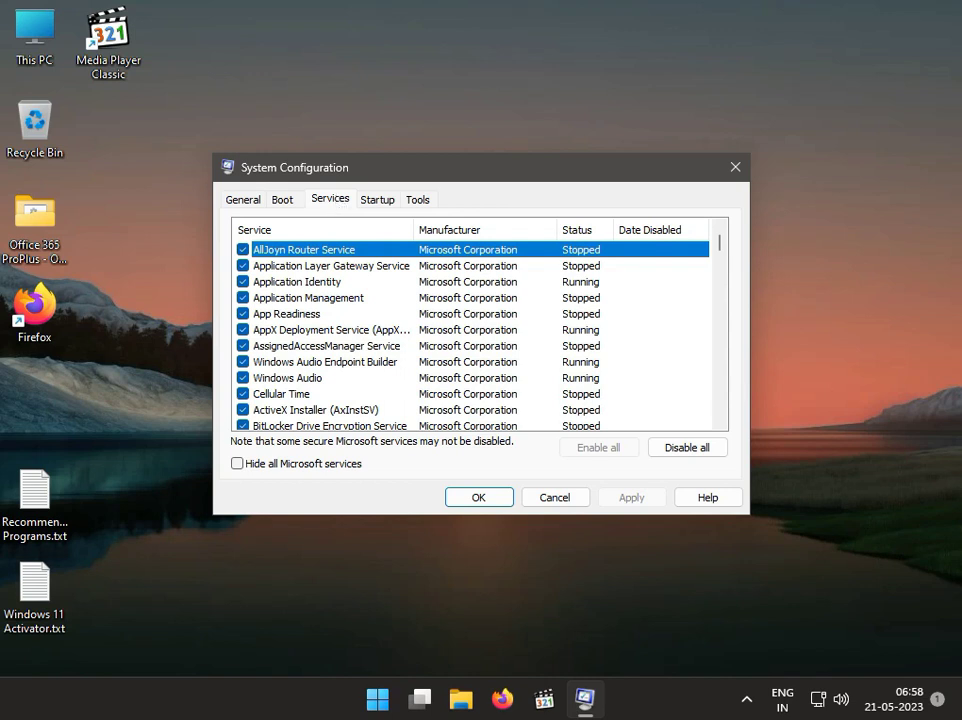
mouse_move(268, 600)
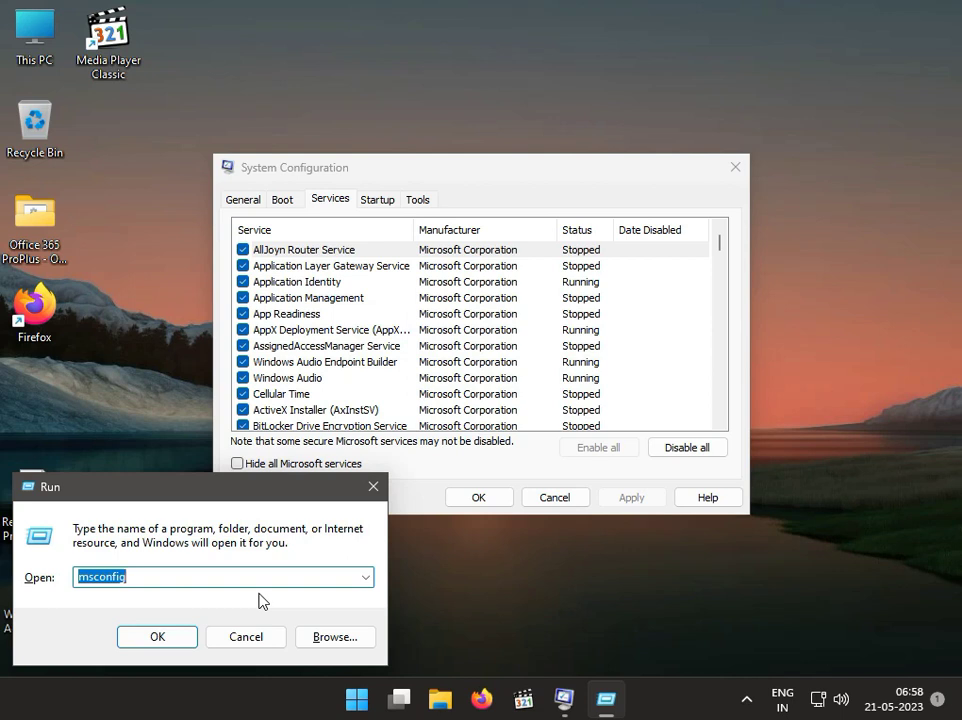
text(Ath)
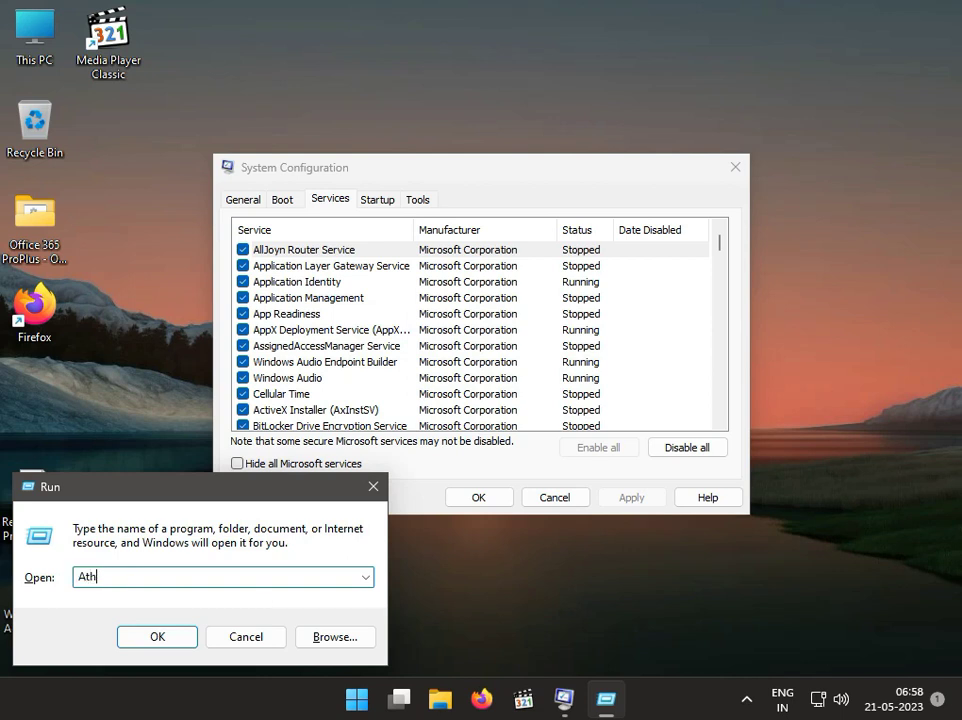
text(eros)
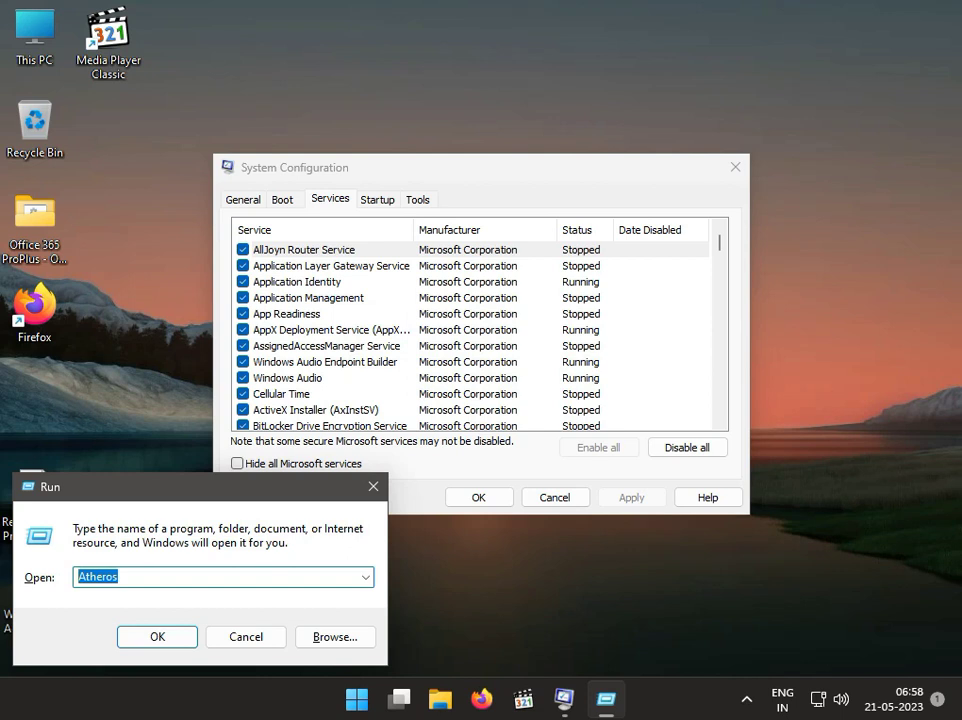
mouse_move(312, 320)
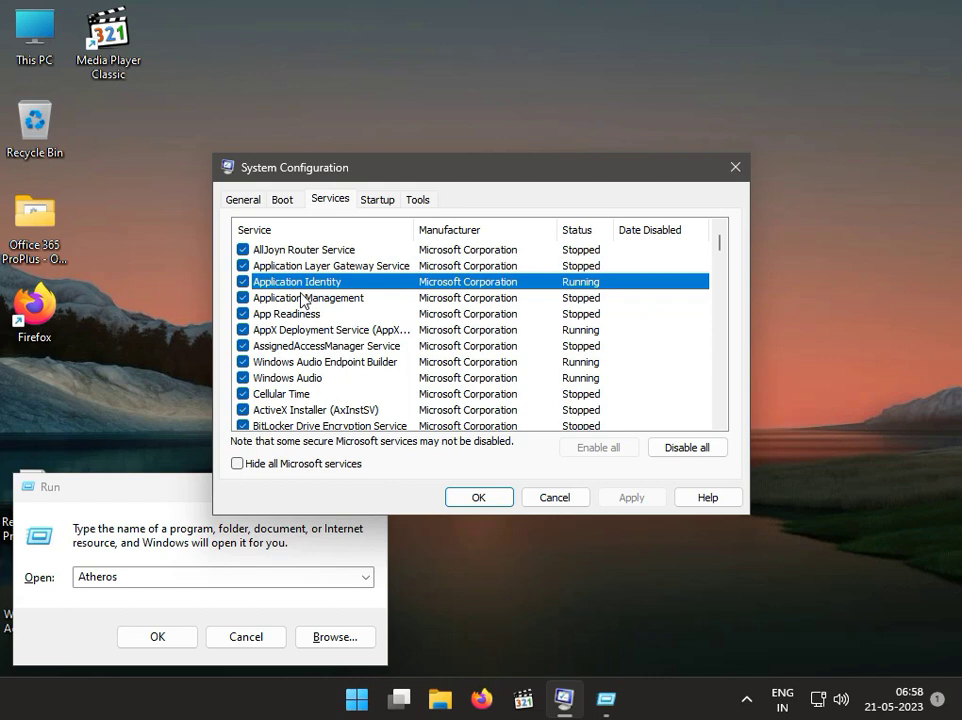
mouse_move(348, 352)
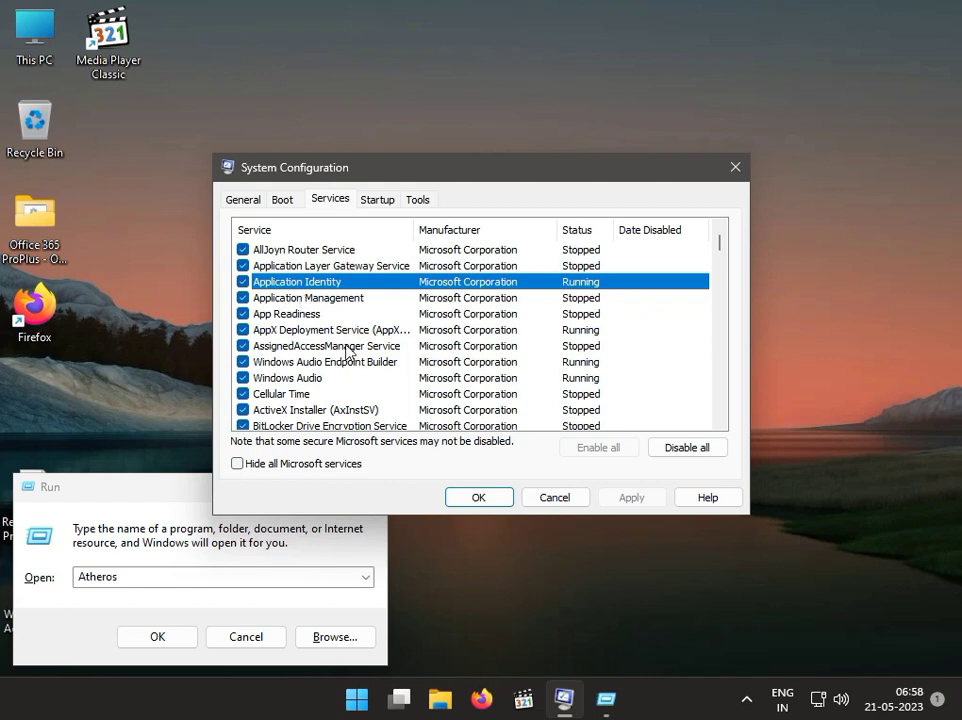
scroll(down, 3)
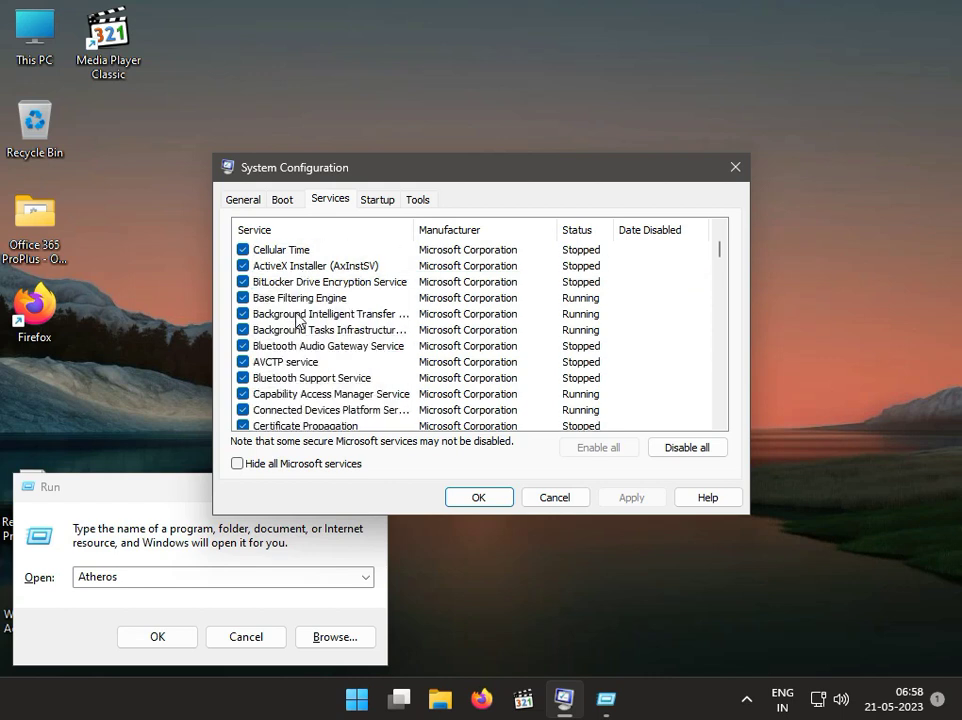
scroll(down, 3)
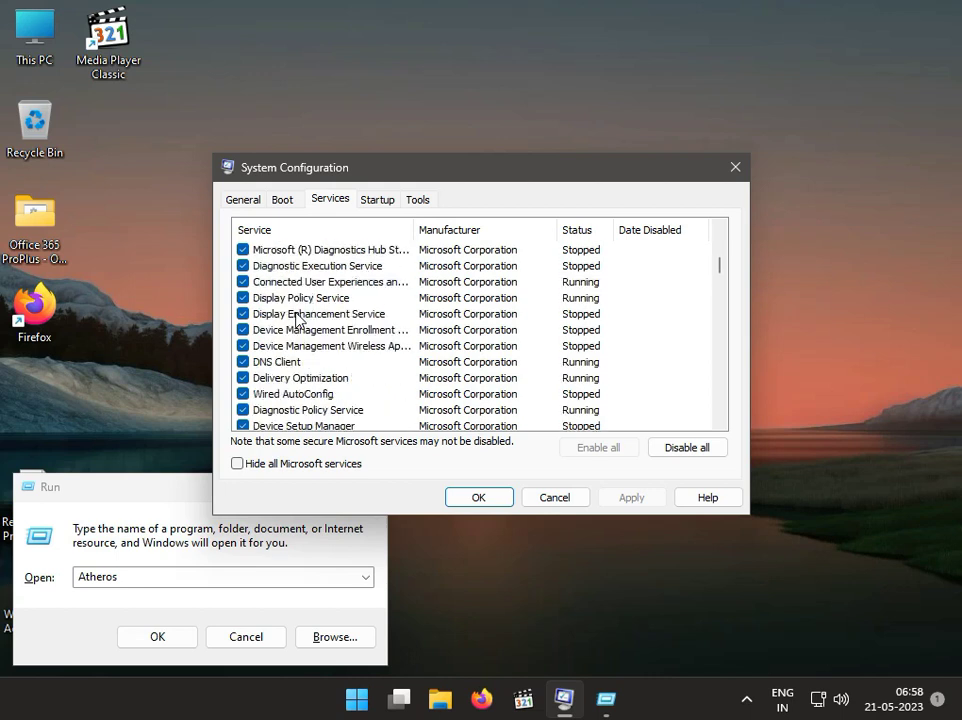
scroll(down, 3)
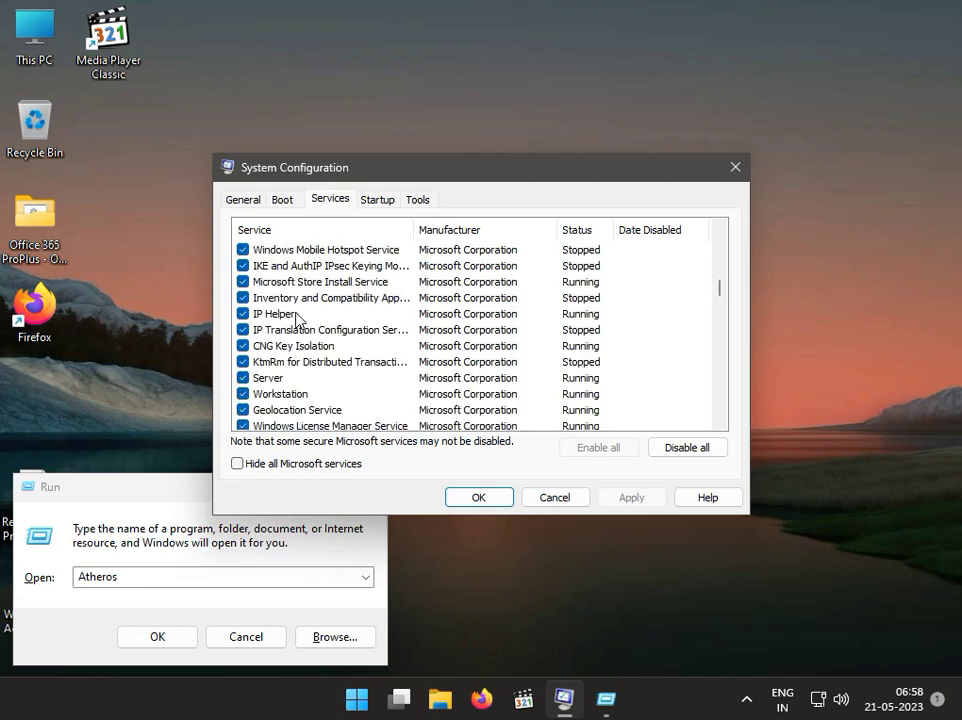
scroll(down, 3)
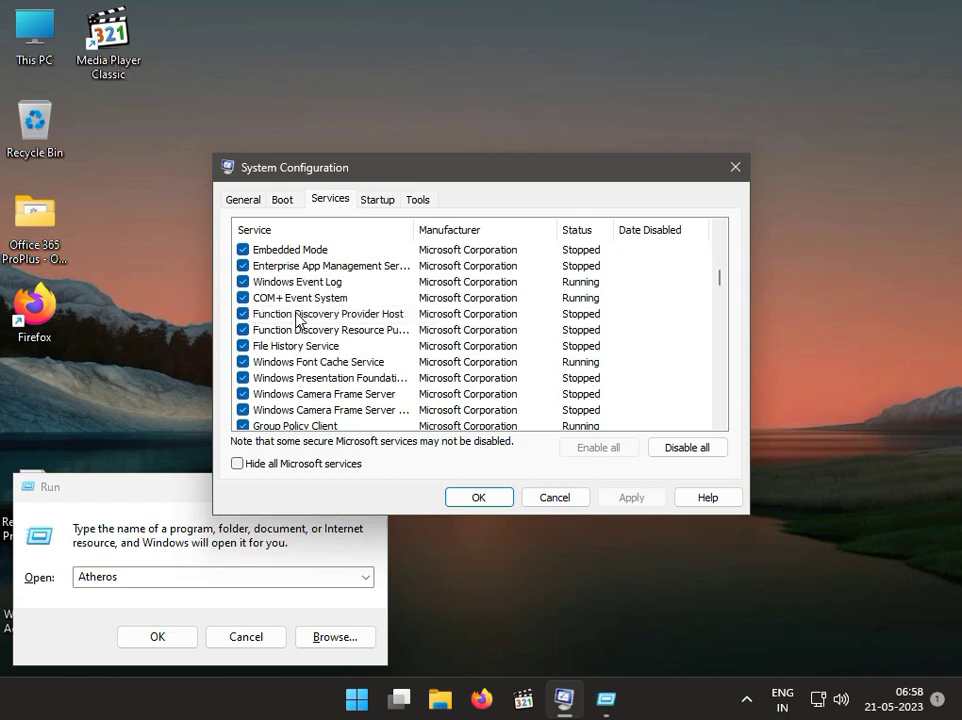
scroll(down, 3)
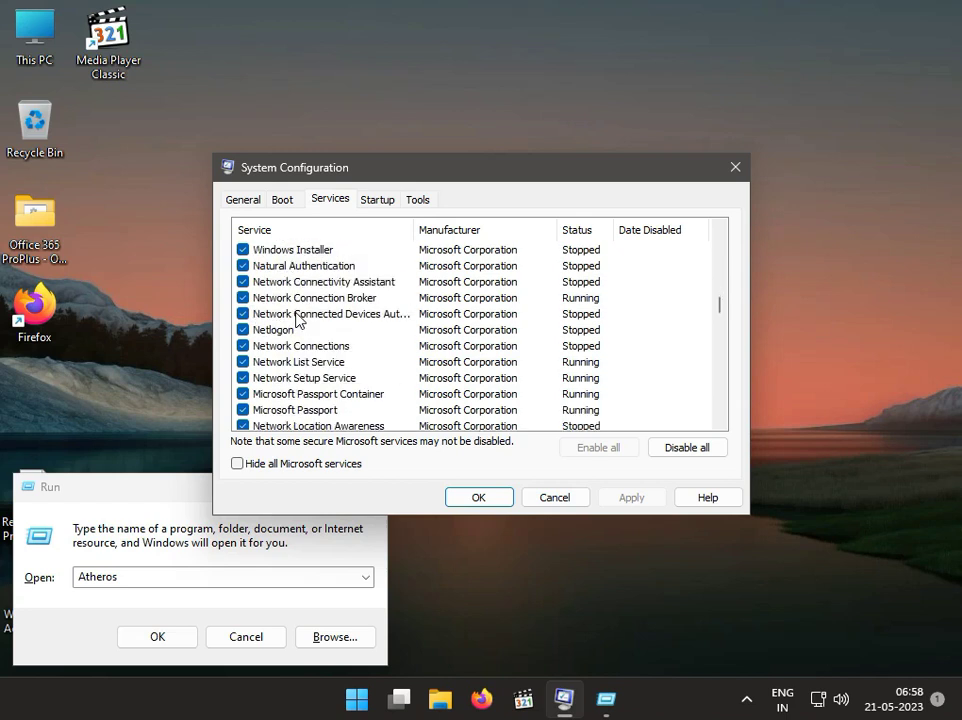
scroll(down, 3)
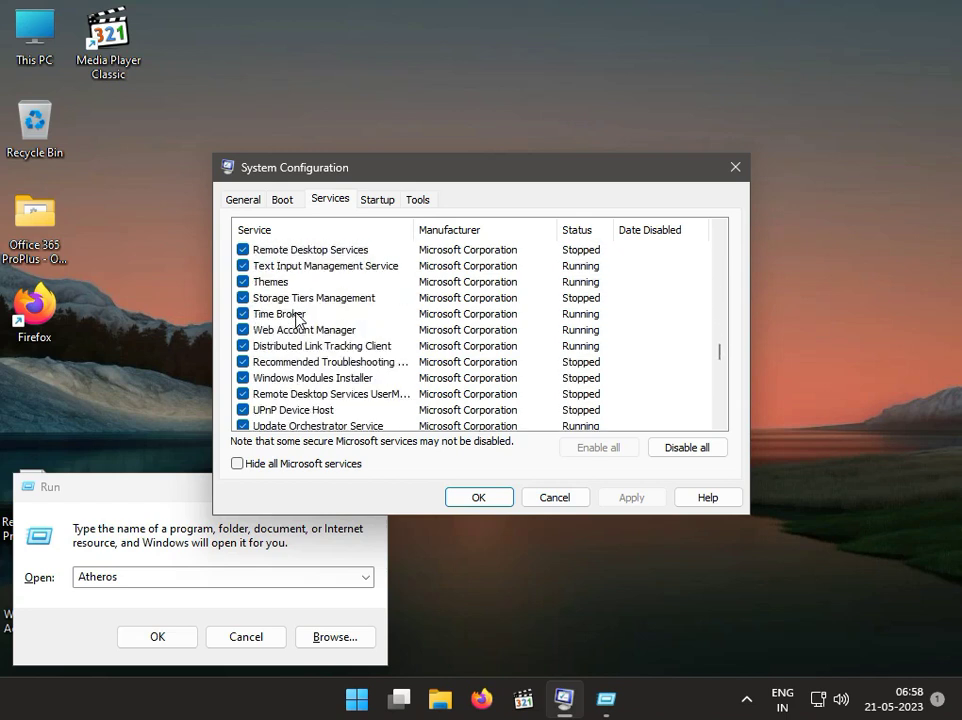
scroll(down, 3)
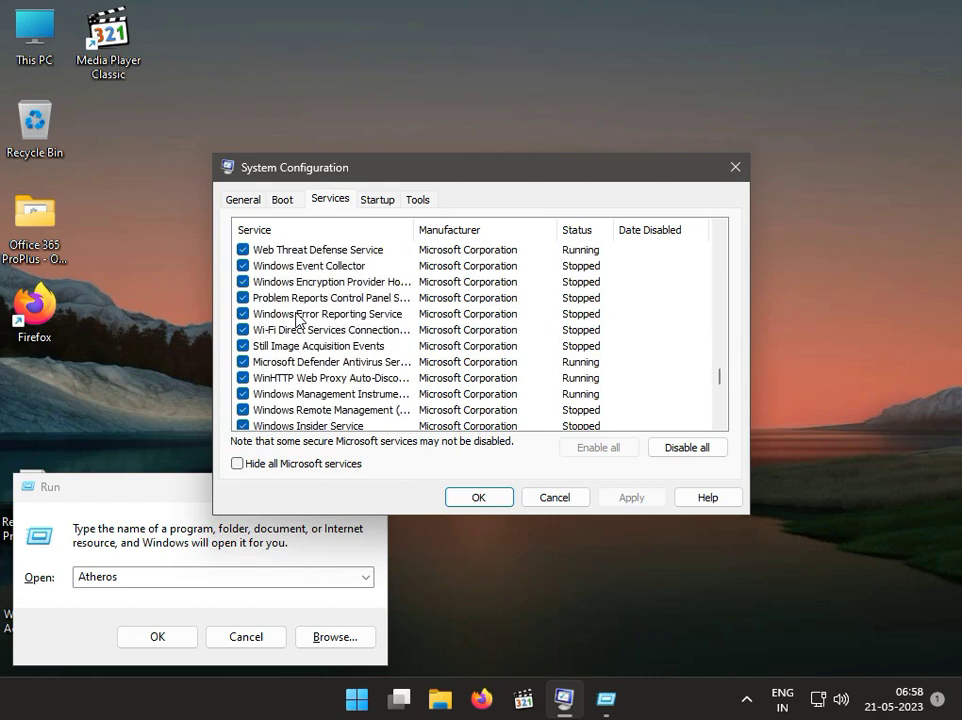
scroll(down, 3)
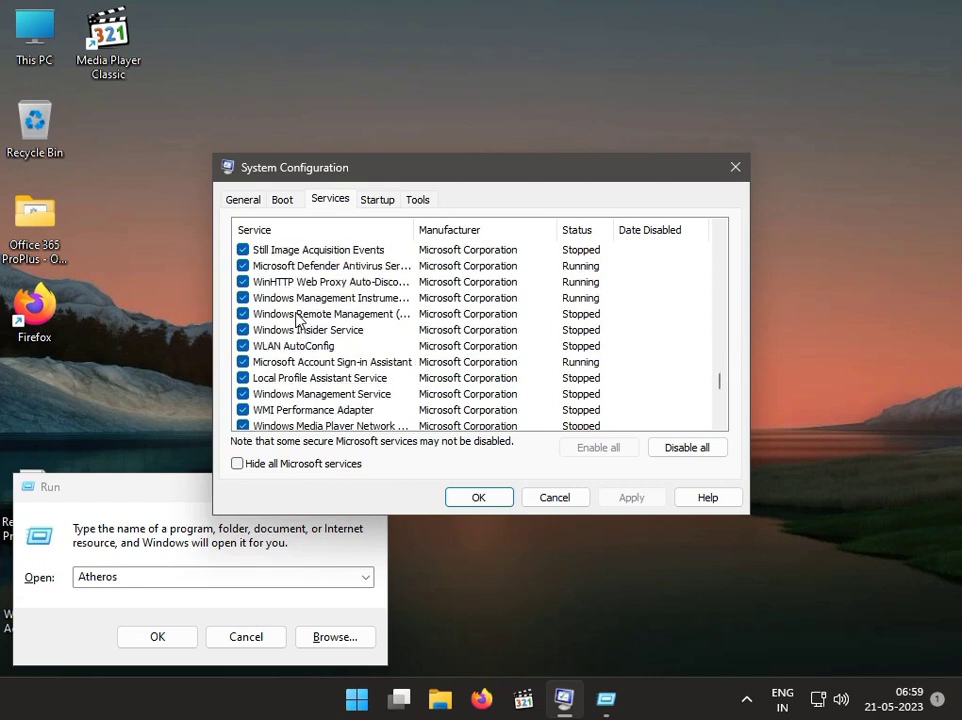
scroll(down, 3)
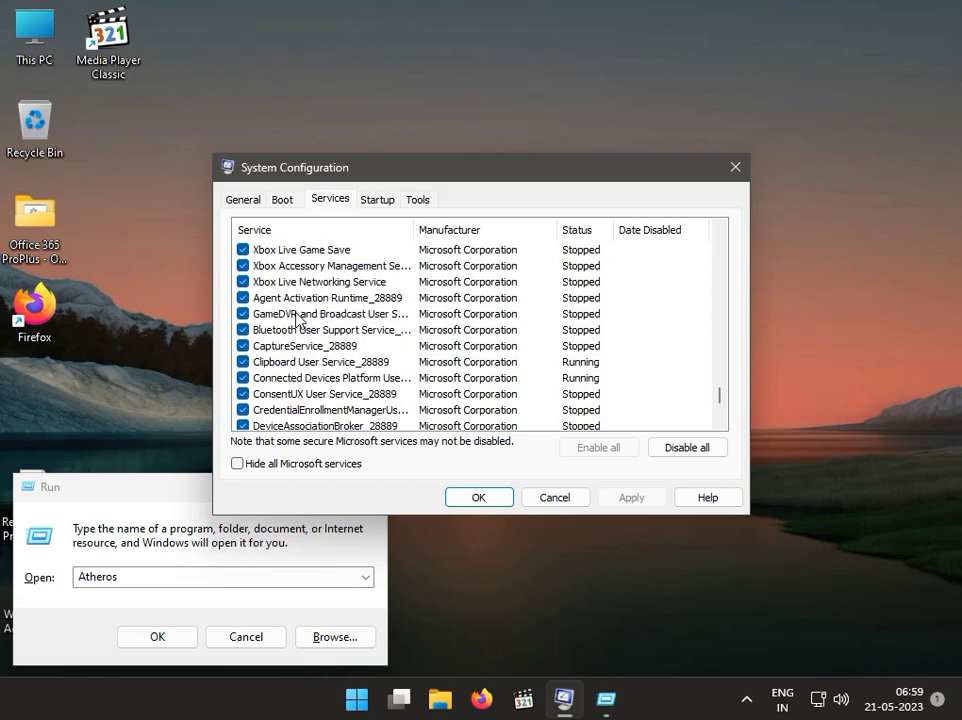
scroll(down, 3)
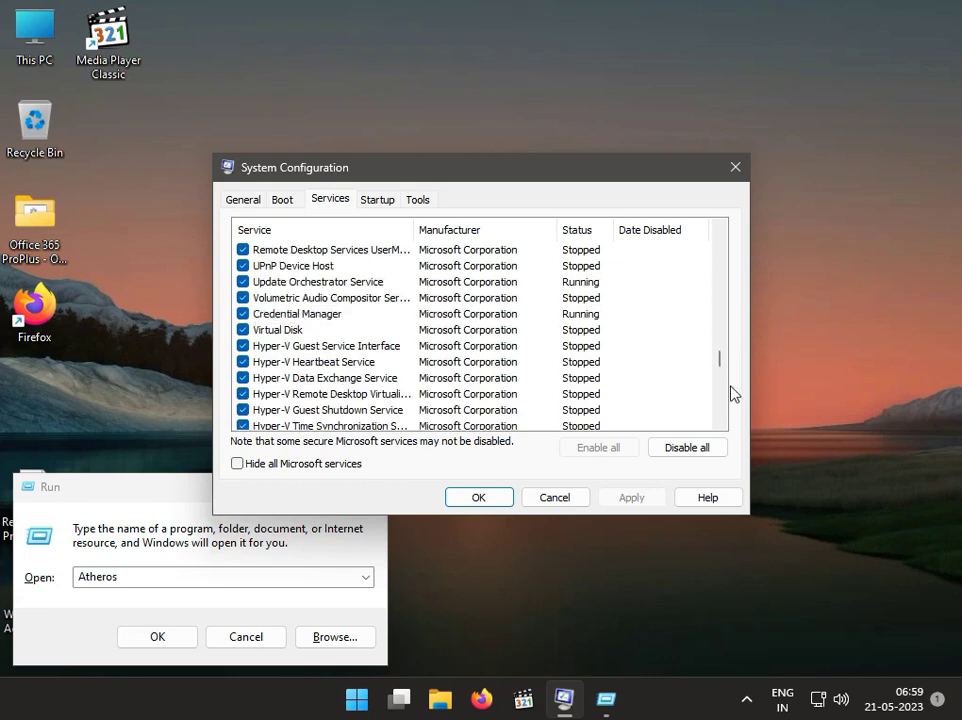
mouse_move(650, 718)
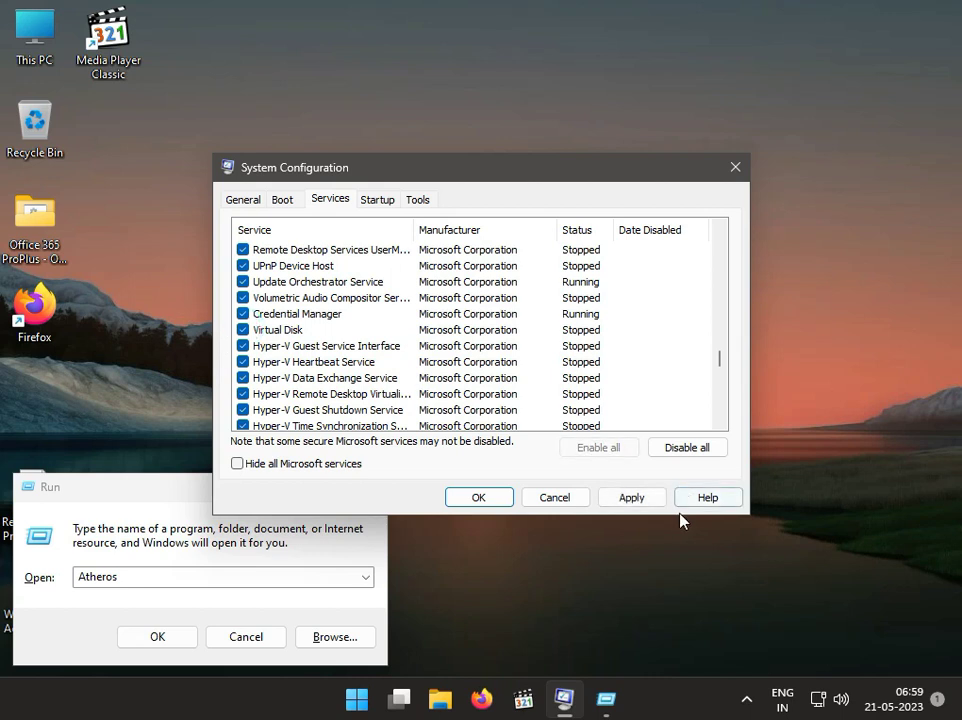
Confirm System Configuration with OK so it closes back to the desktop.
click(478, 496)
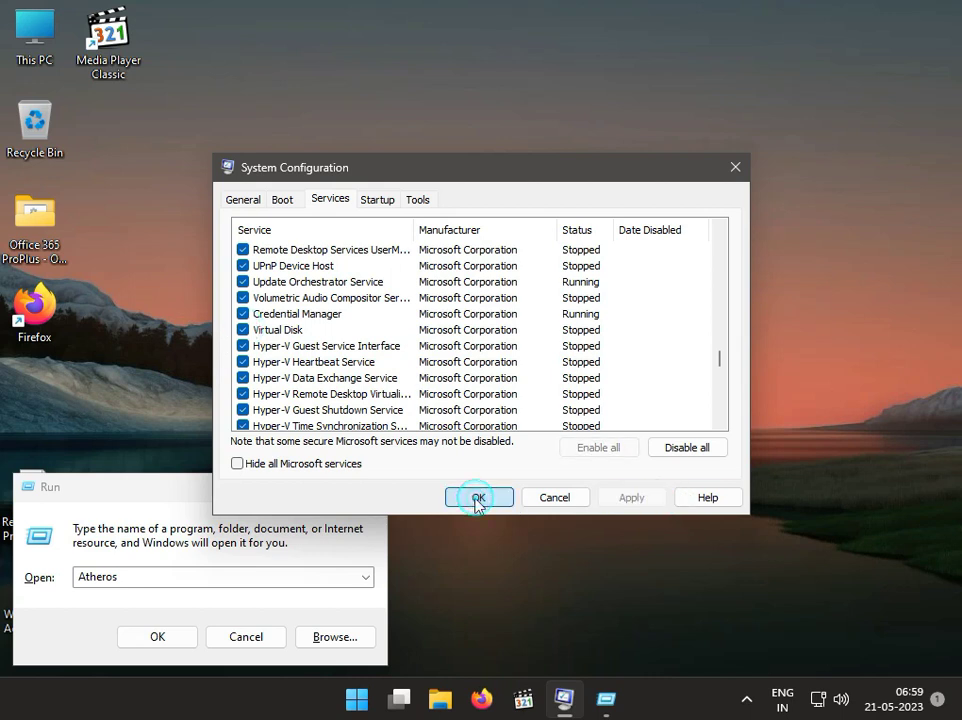
click(478, 496)
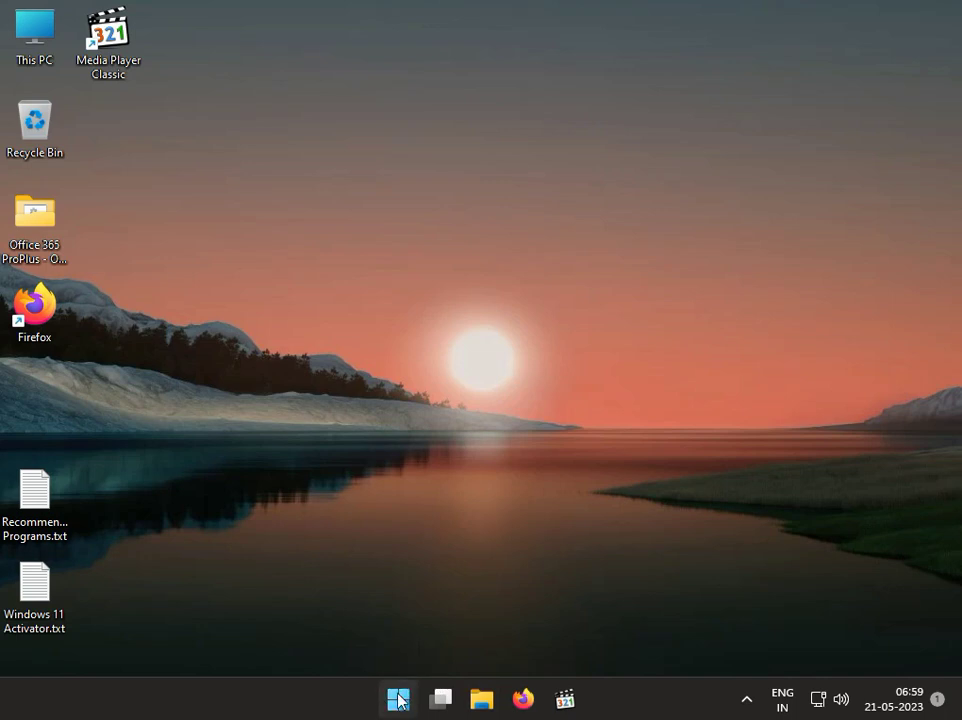
Search 'control panel' from Start and launch Control Panel in category view.
click(398, 698)
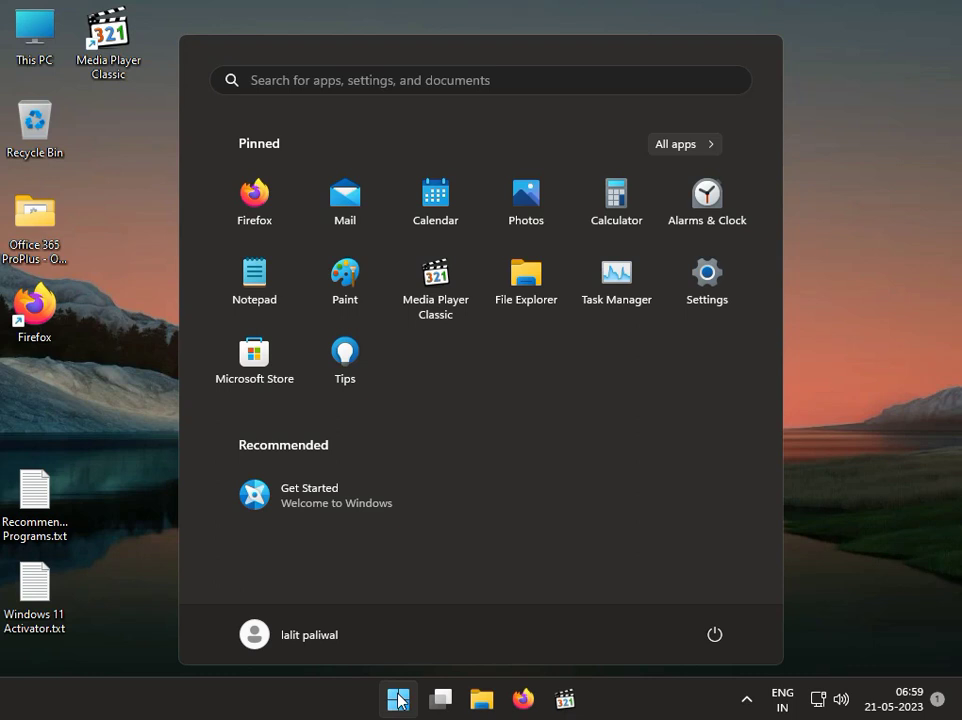
text(cont)
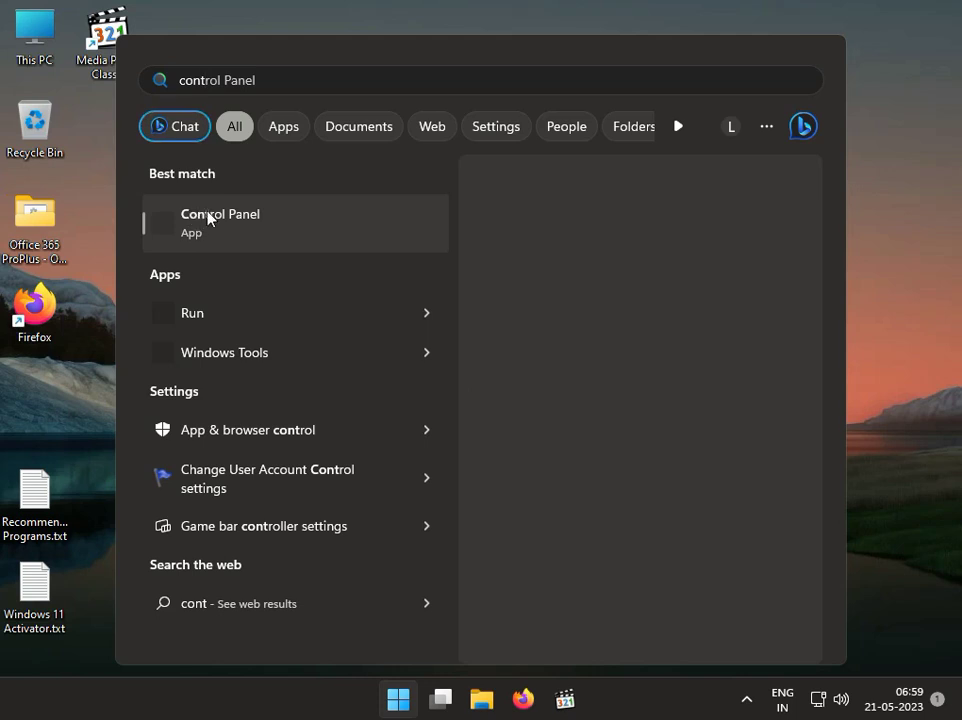
click(220, 224)
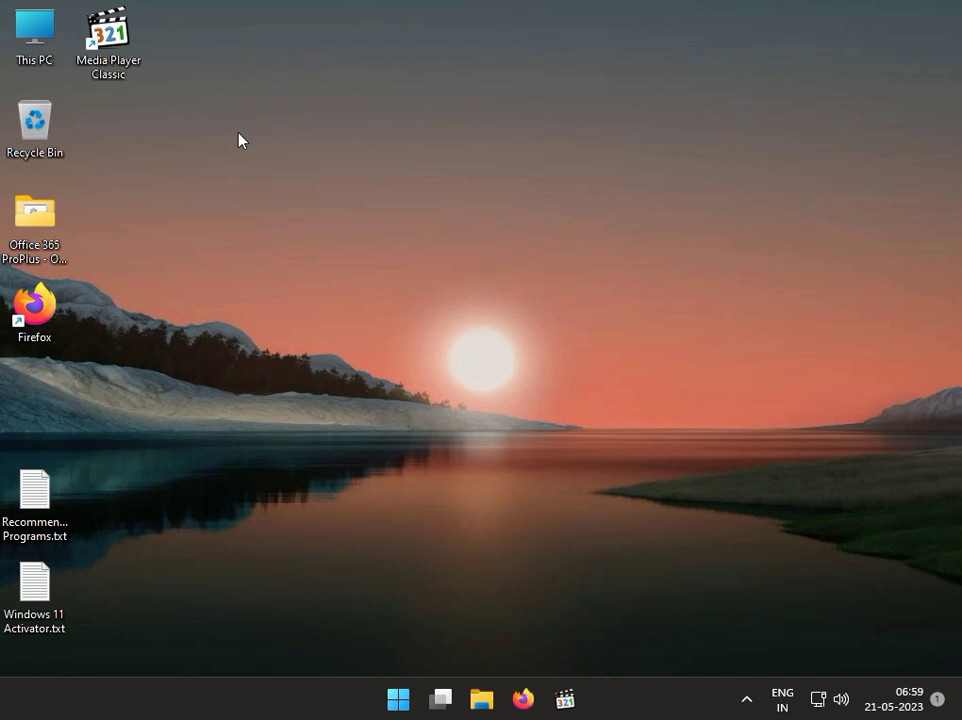
click(584, 698)
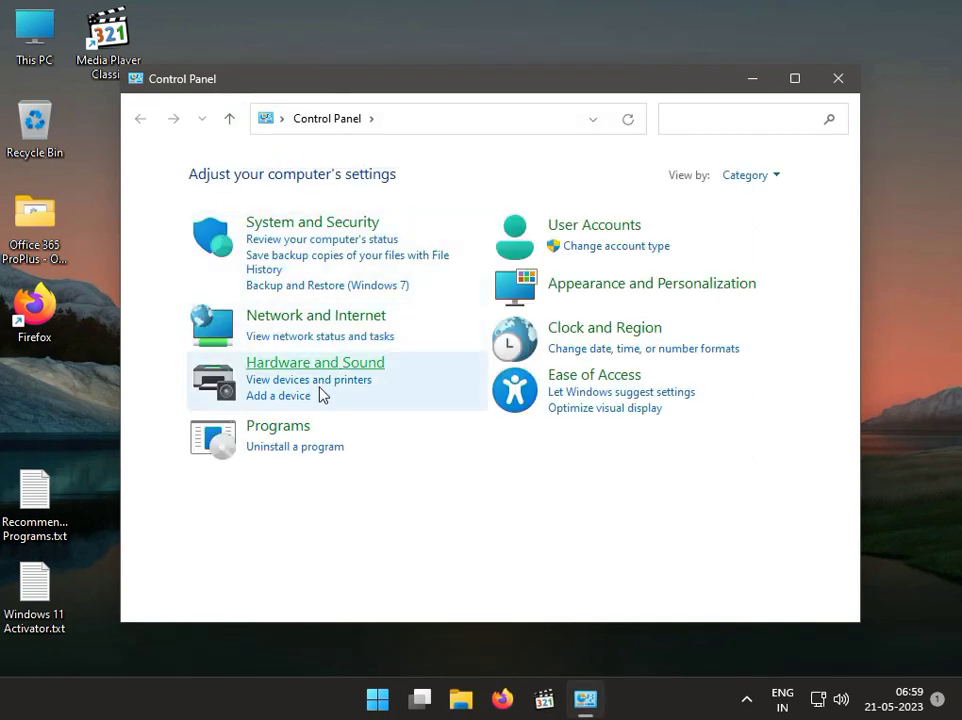
View the installed updates, uninstall KB5022497, and close back to Programs and Features.
click(294, 446)
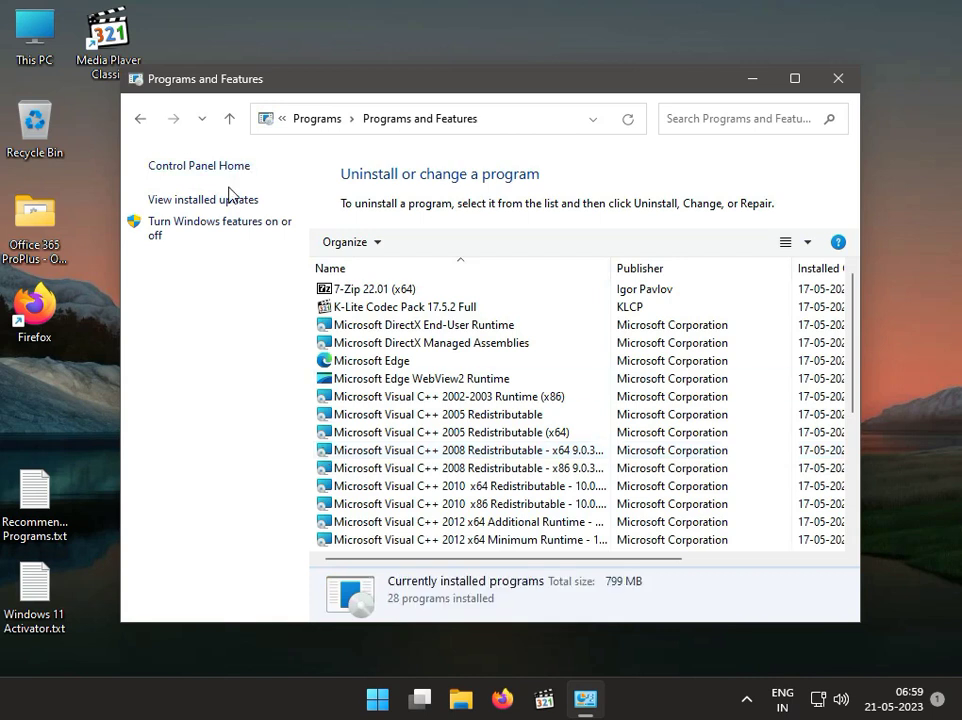
mouse_move(230, 204)
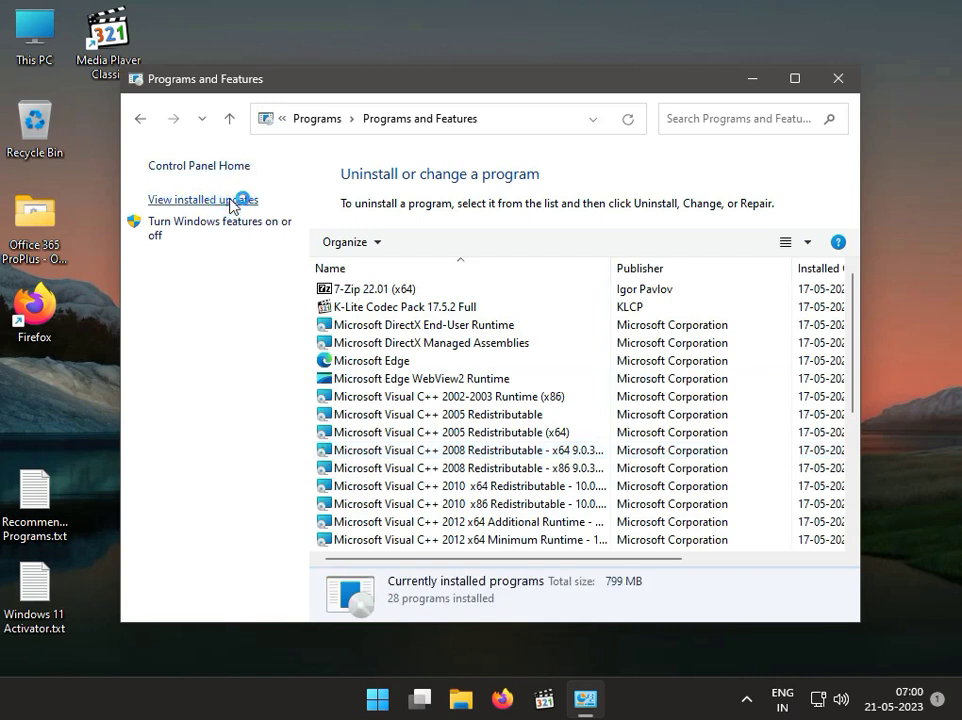
click(196, 200)
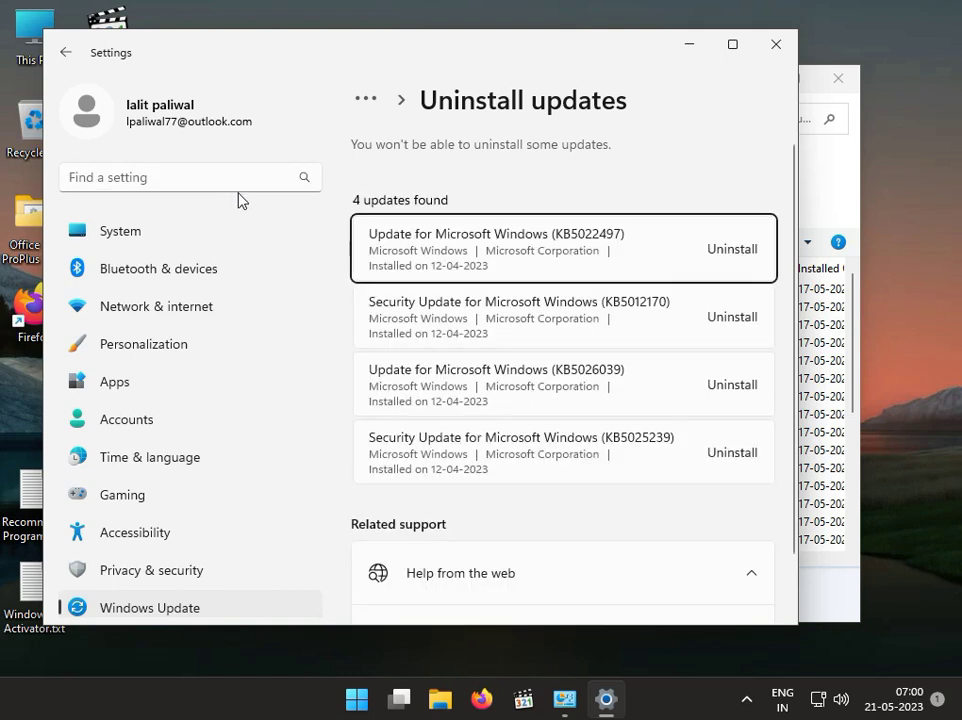
click(732, 248)
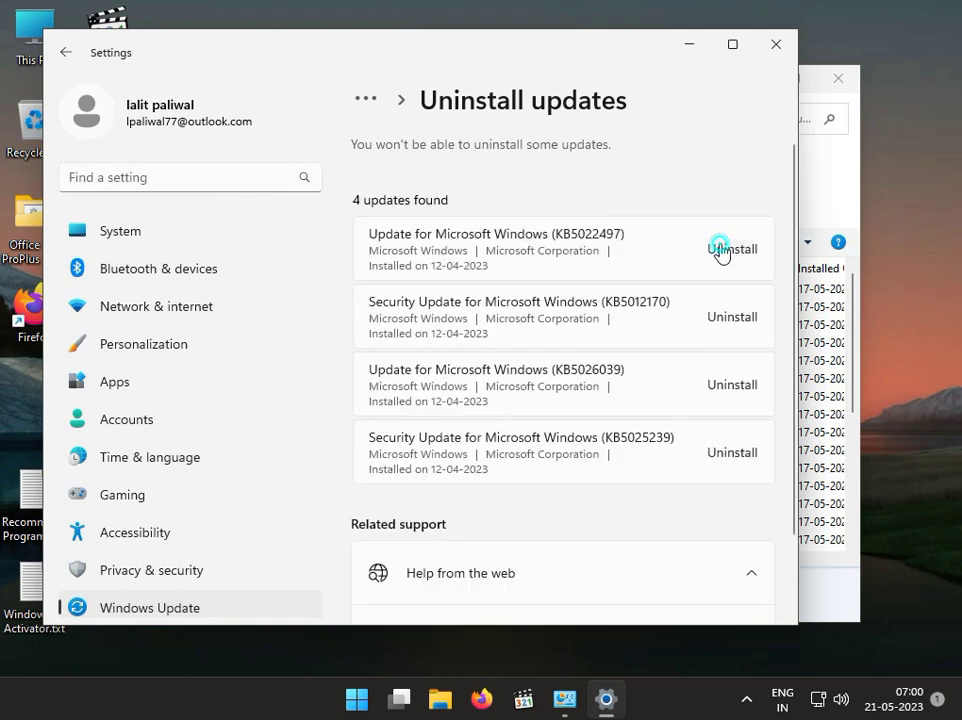
click(732, 248)
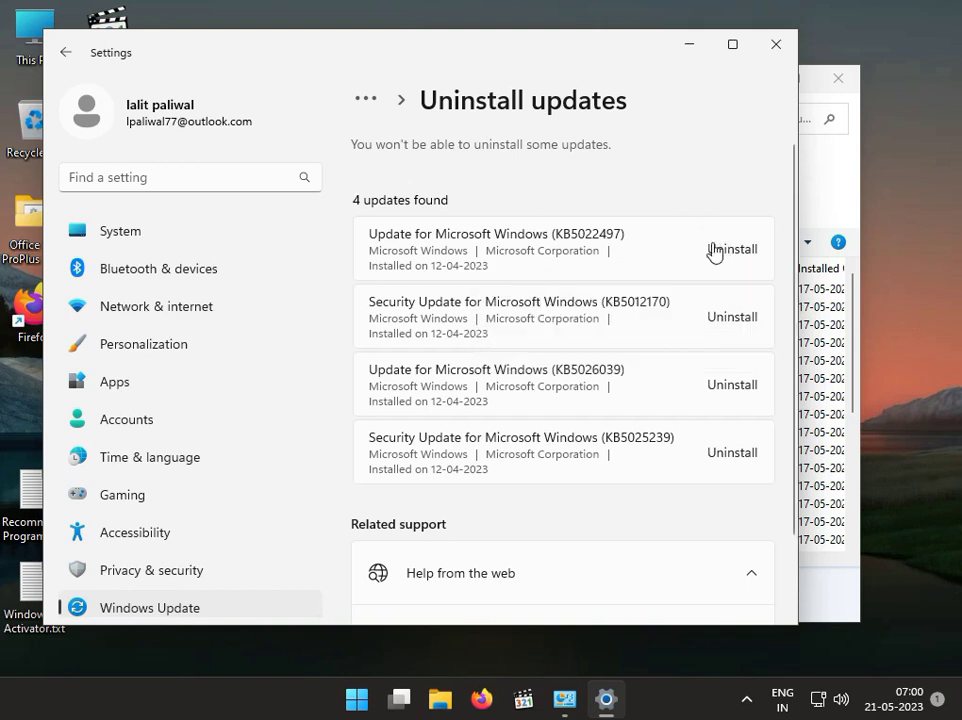
mouse_move(722, 252)
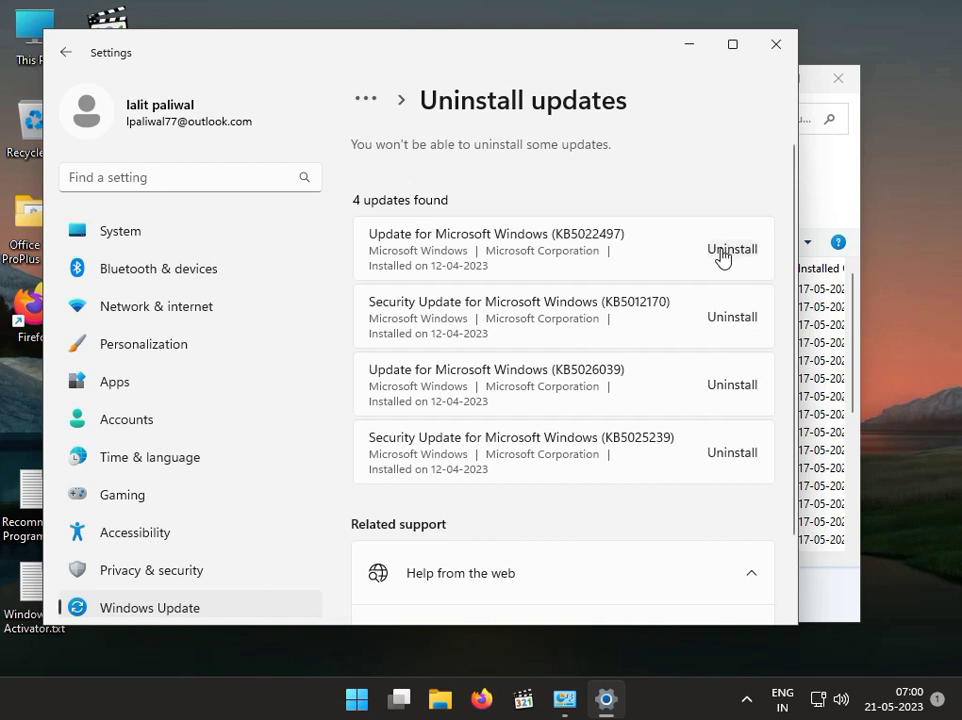
mouse_move(734, 204)
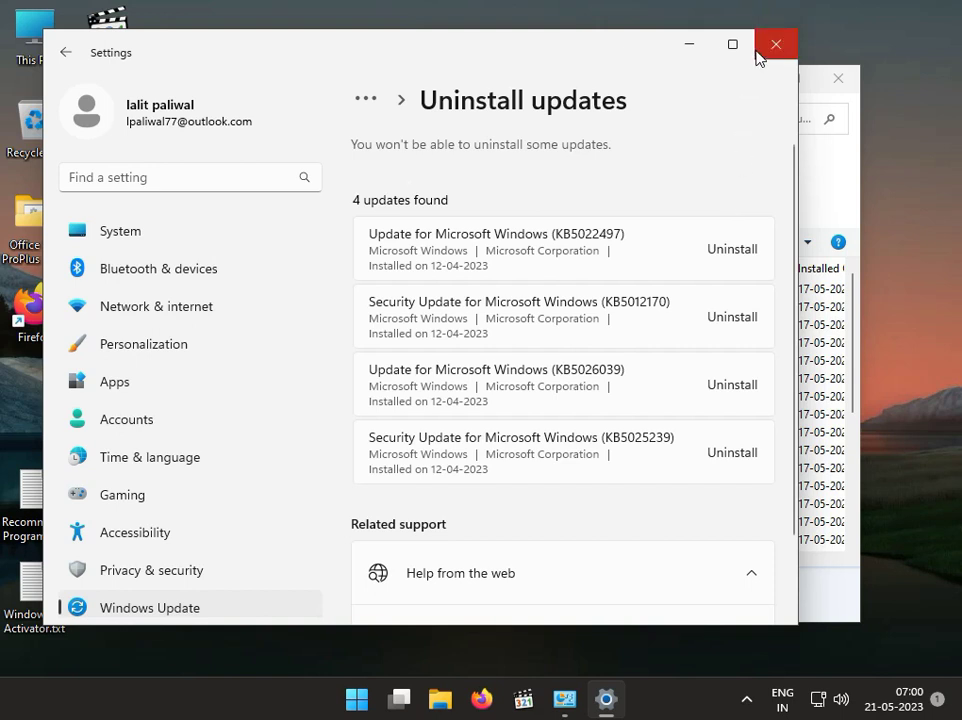
mouse_move(776, 44)
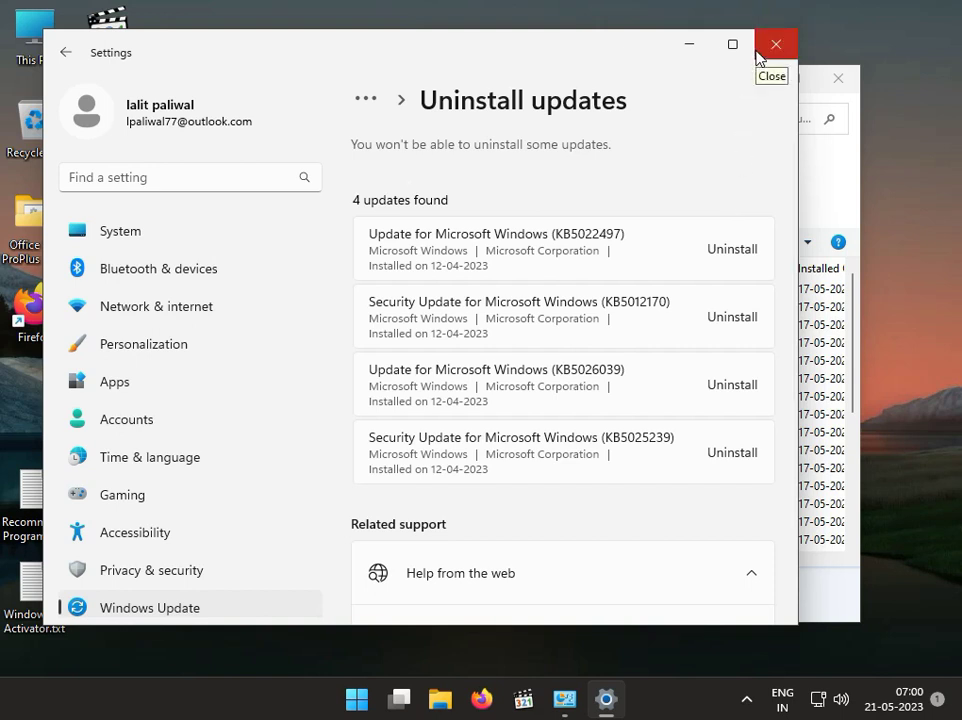
click(776, 44)
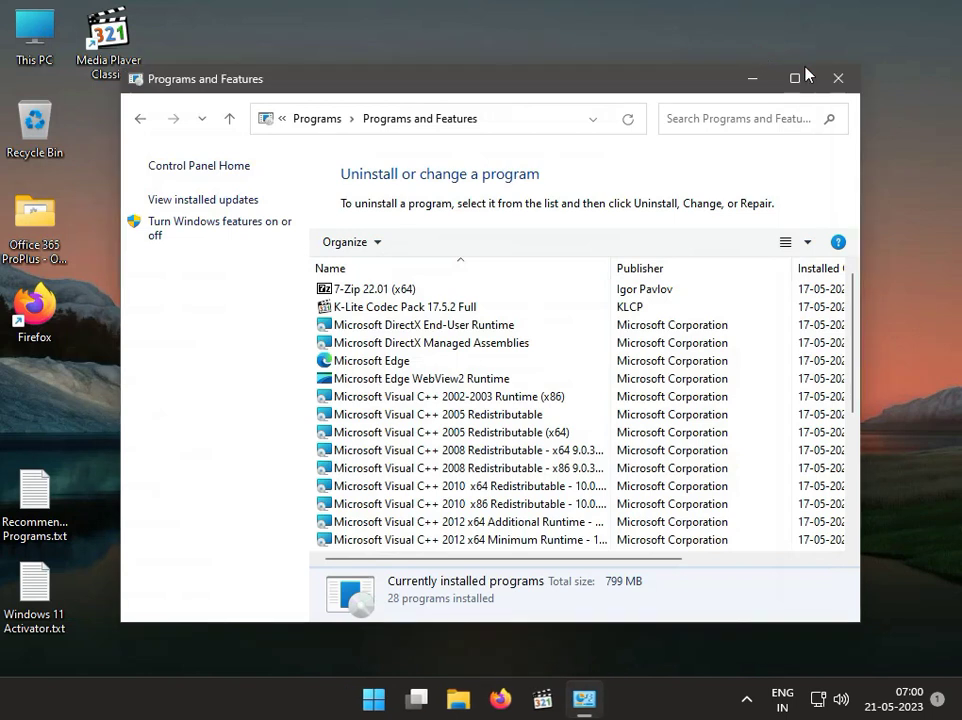
Close Programs and Features and reach the Installed apps page in Settings.
click(838, 78)
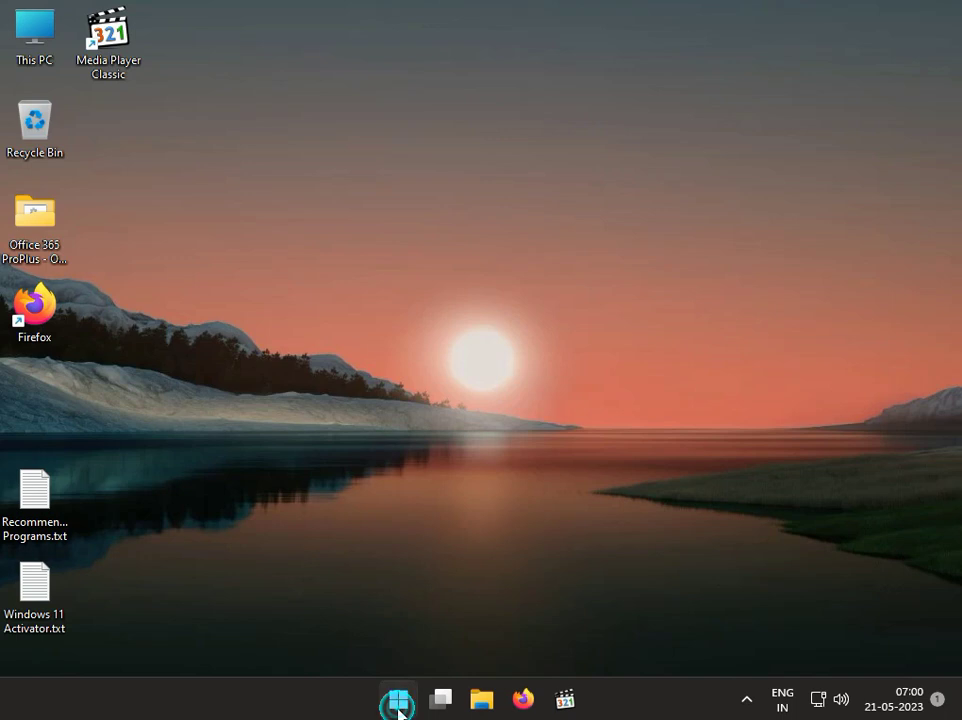
click(396, 698)
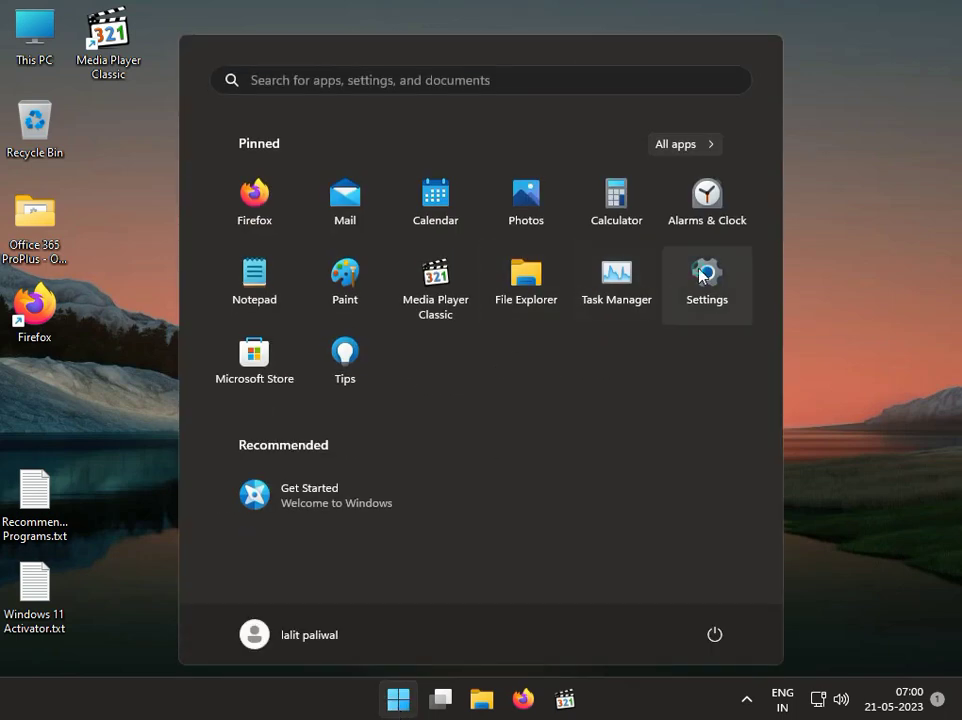
click(708, 272)
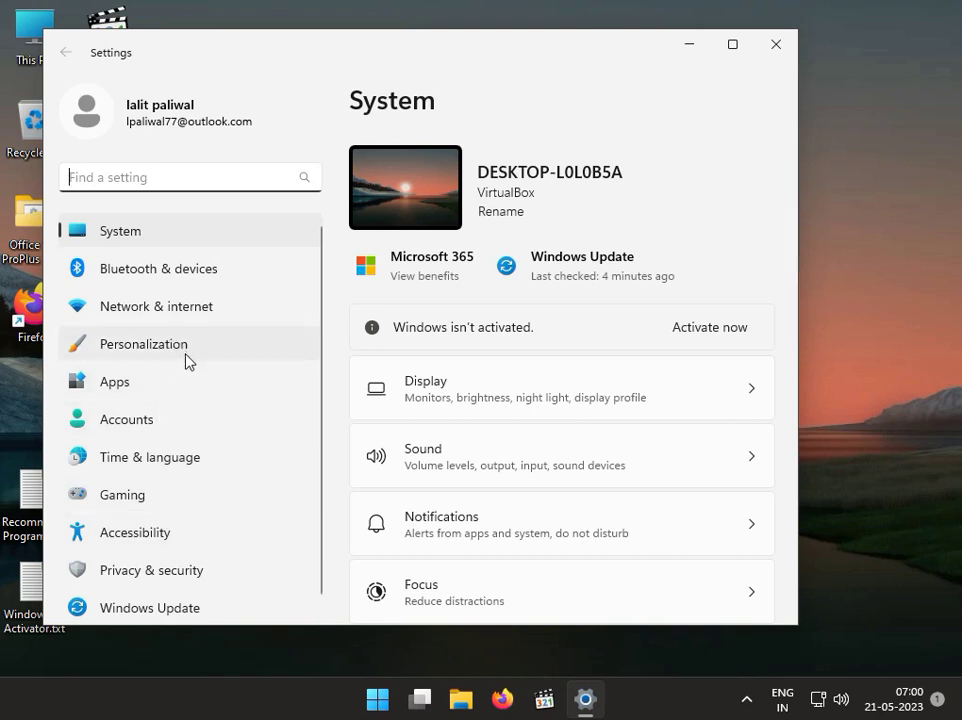
click(114, 380)
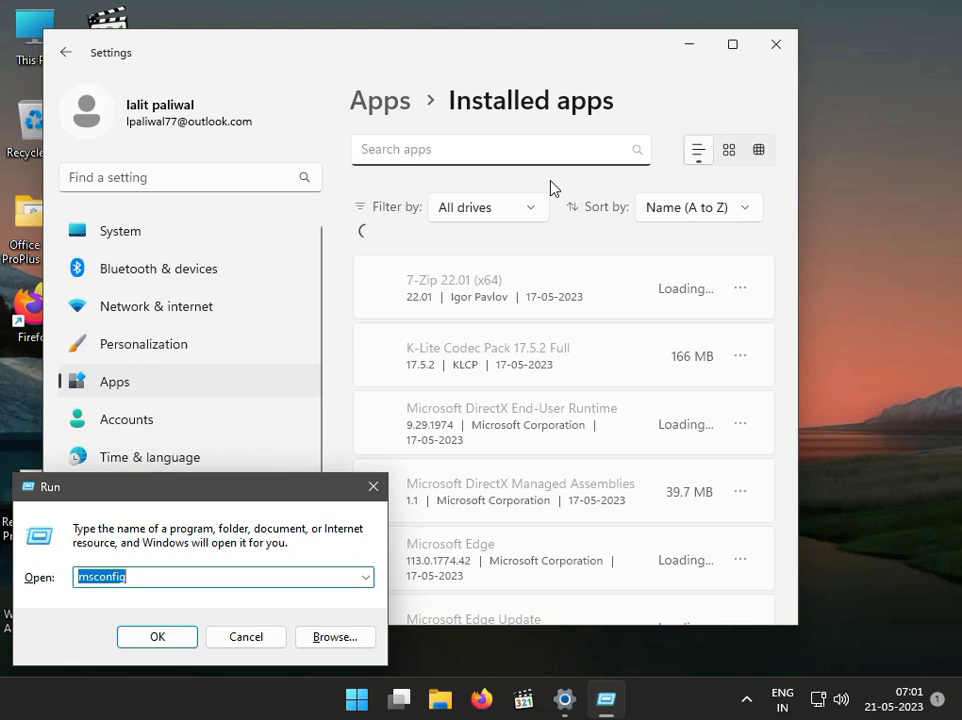
Search the installed apps for 'DP net', then close Settings back to the desktop.
text(DP)
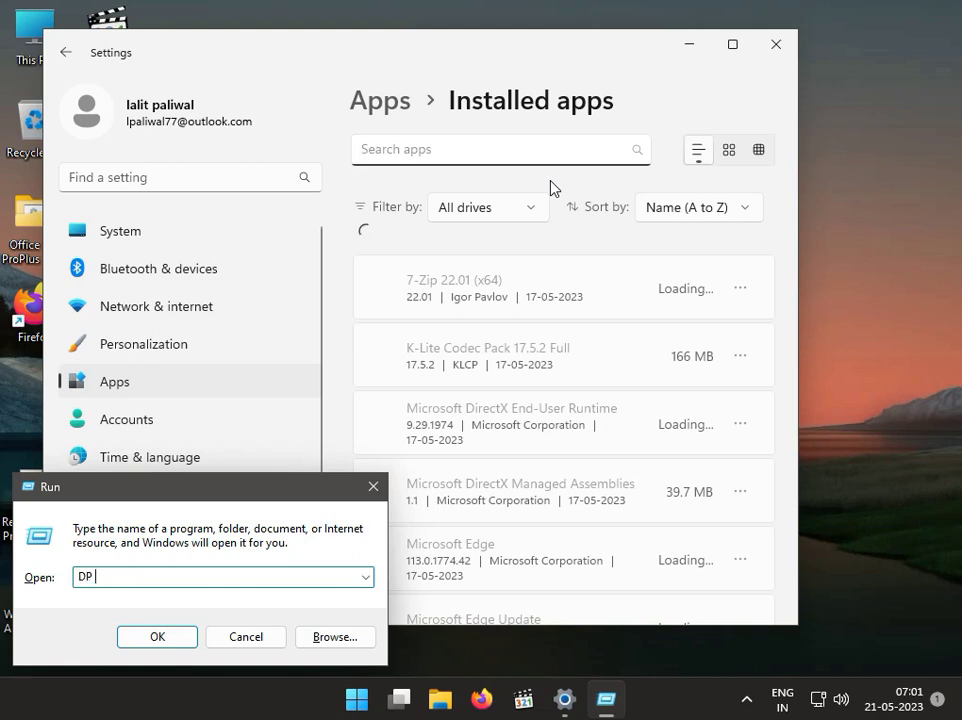
text(net)
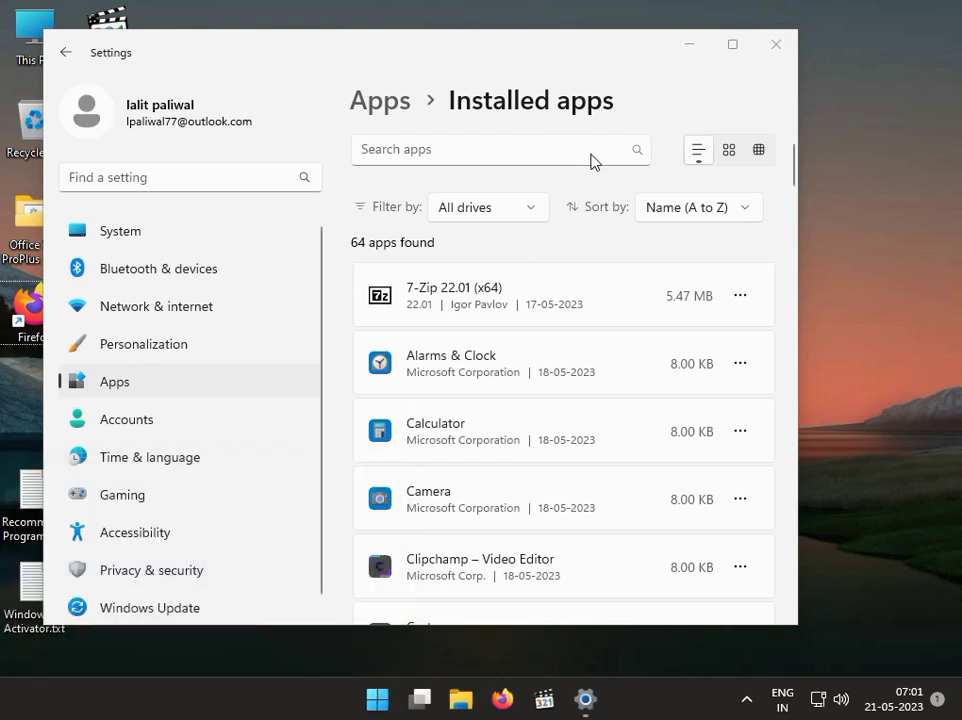
click(776, 44)
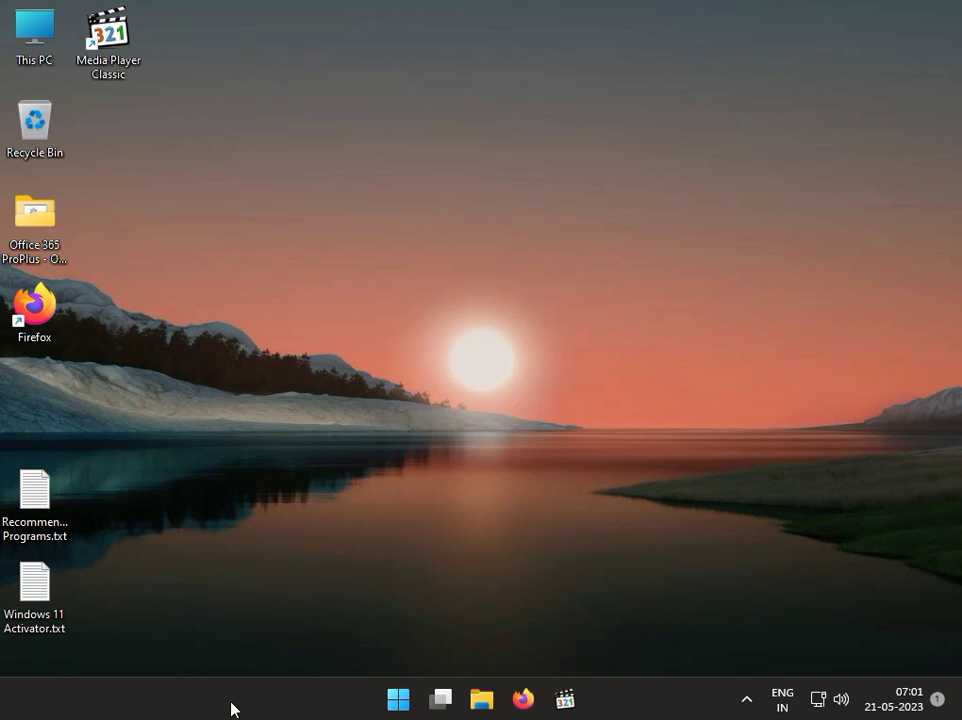
mouse_move(398, 698)
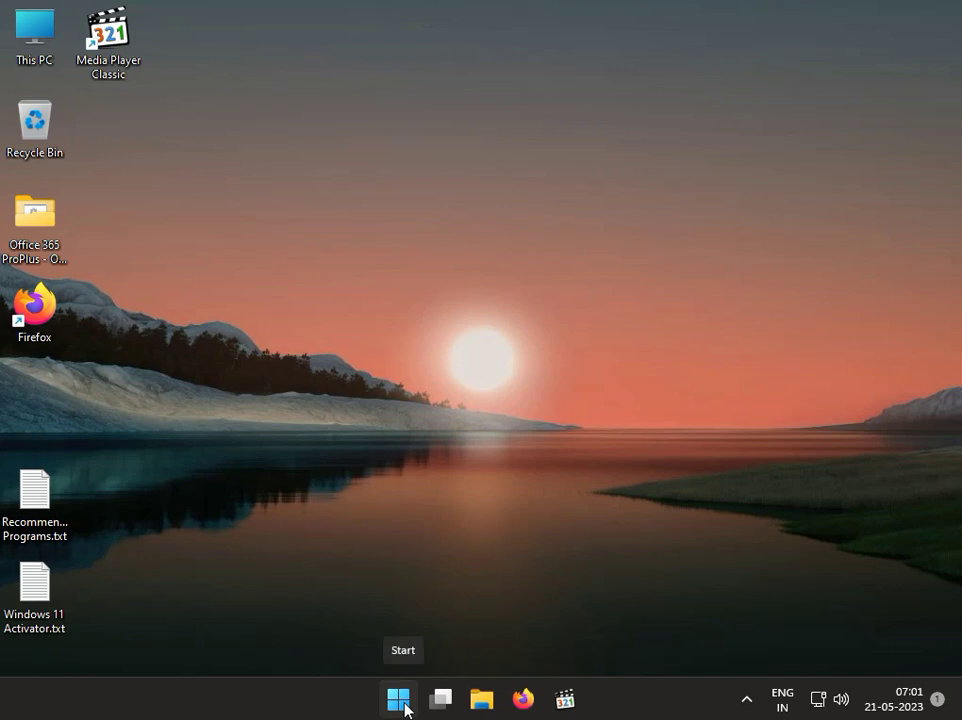
Review the Windows Update page with updates downloading, then close Settings.
click(398, 698)
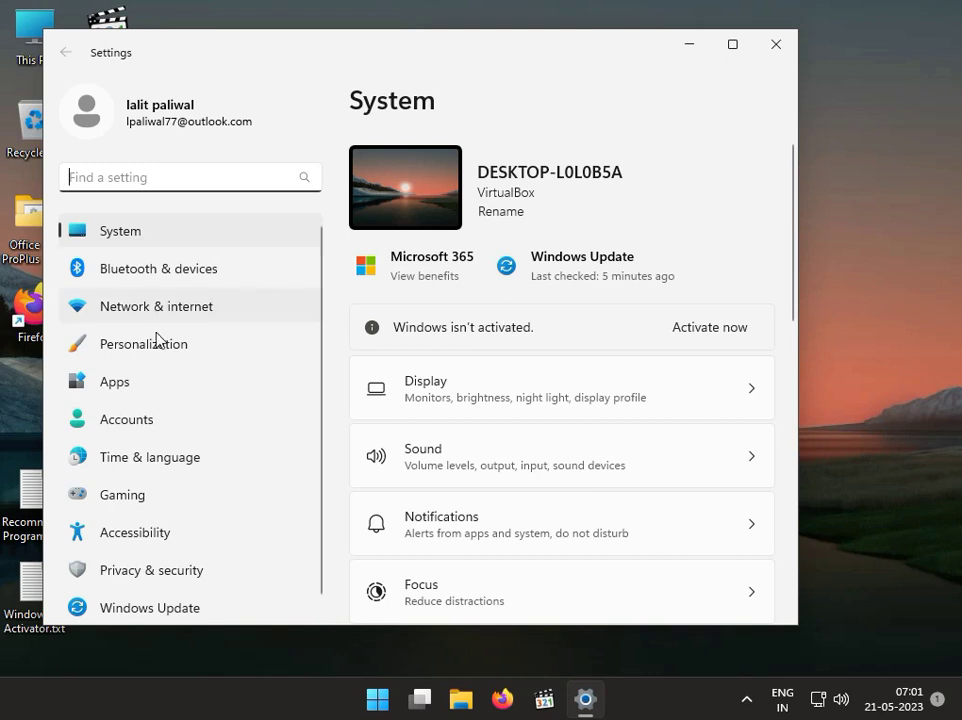
mouse_move(196, 608)
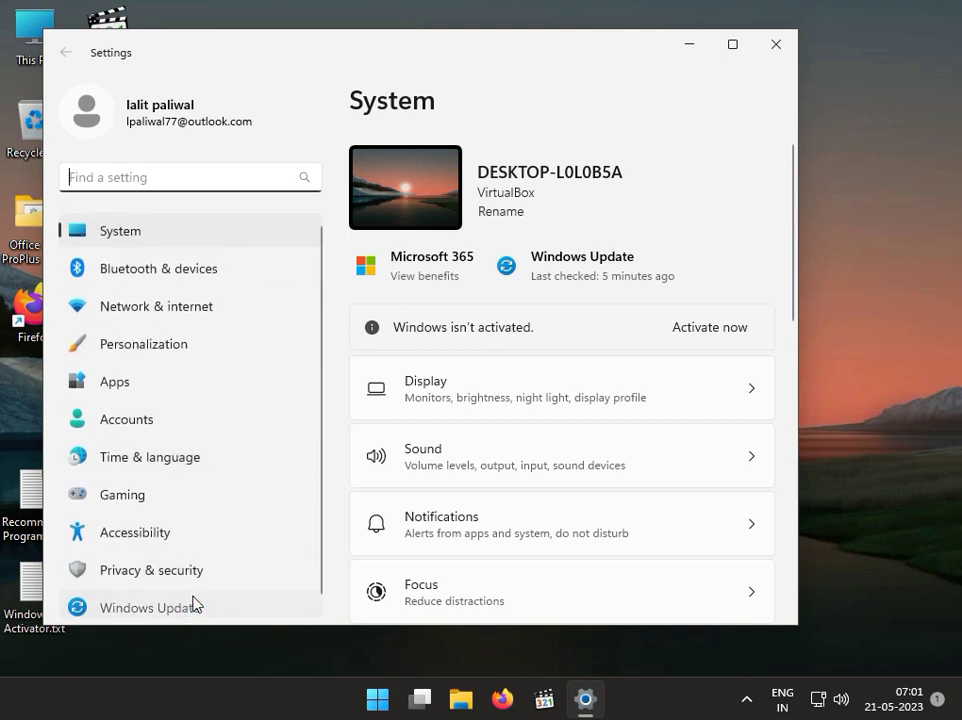
click(150, 608)
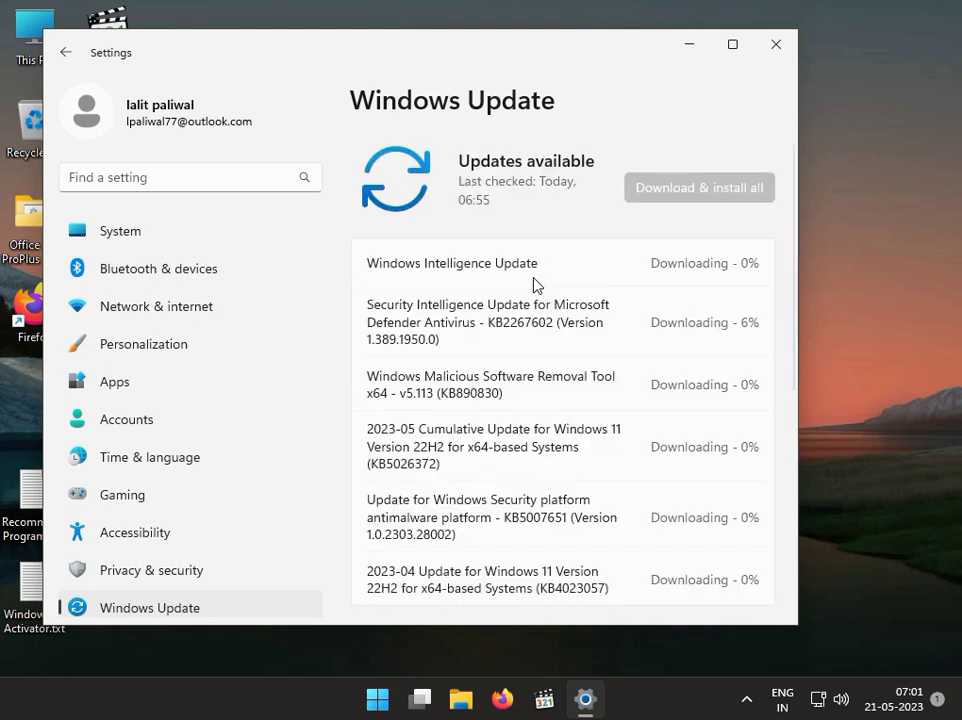
scroll(down, 3)
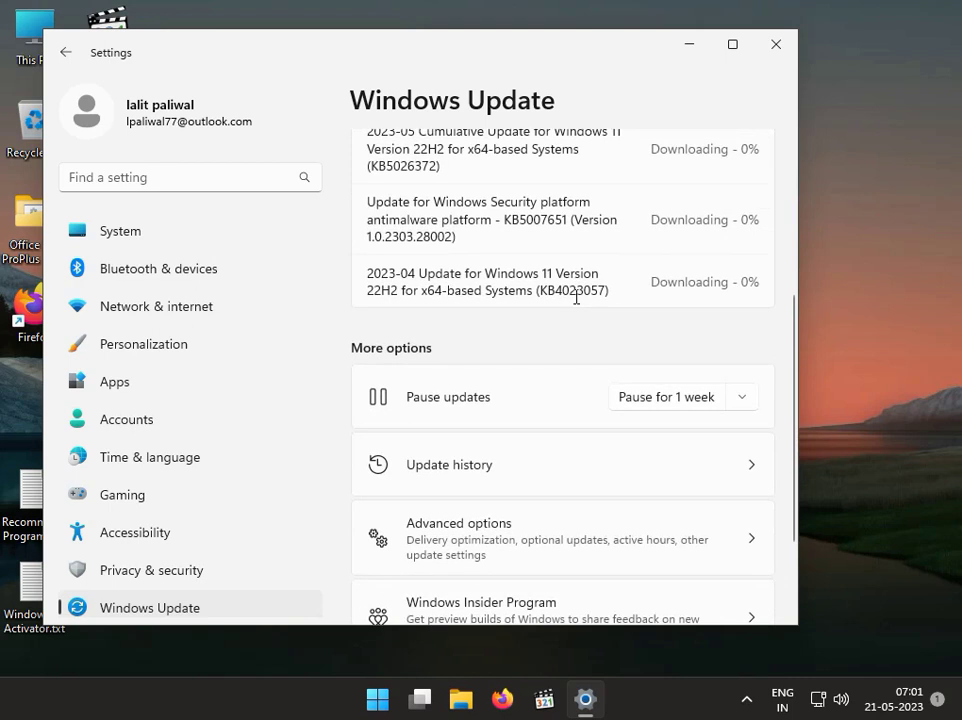
scroll(up, 3)
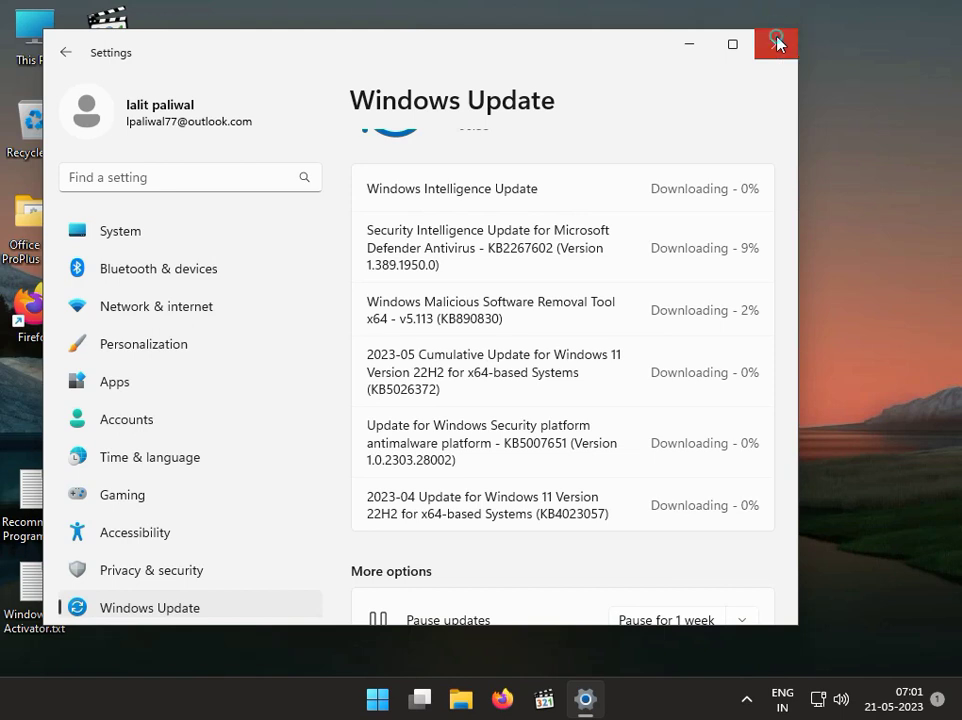
click(776, 44)
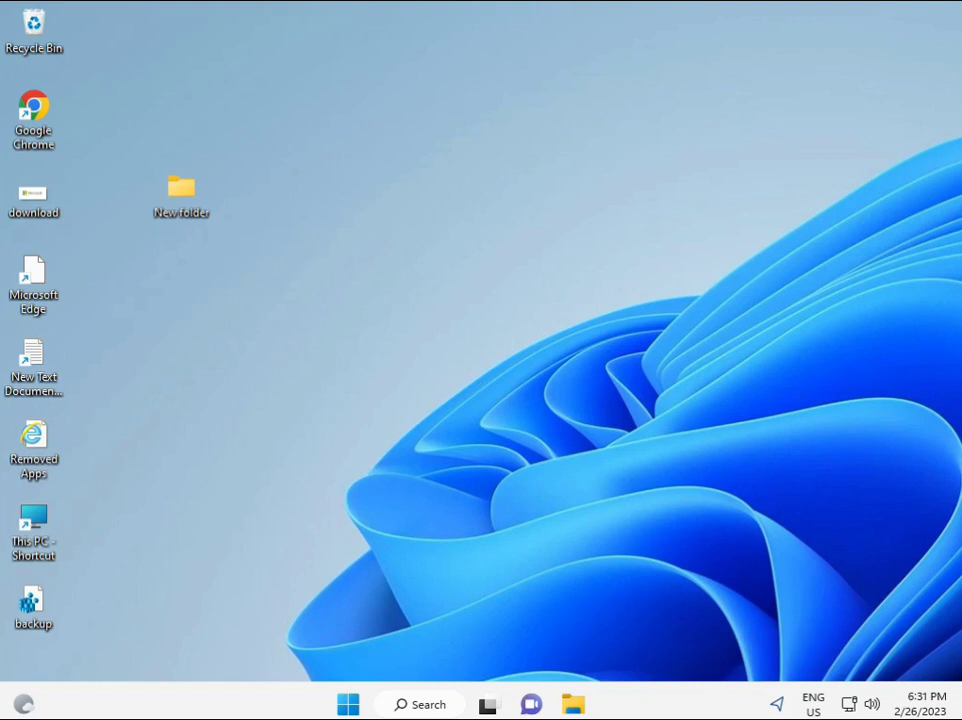
Search 'cmd' from Start and launch Command Prompt as administrator, approving the UAC prompt.
click(348, 704)
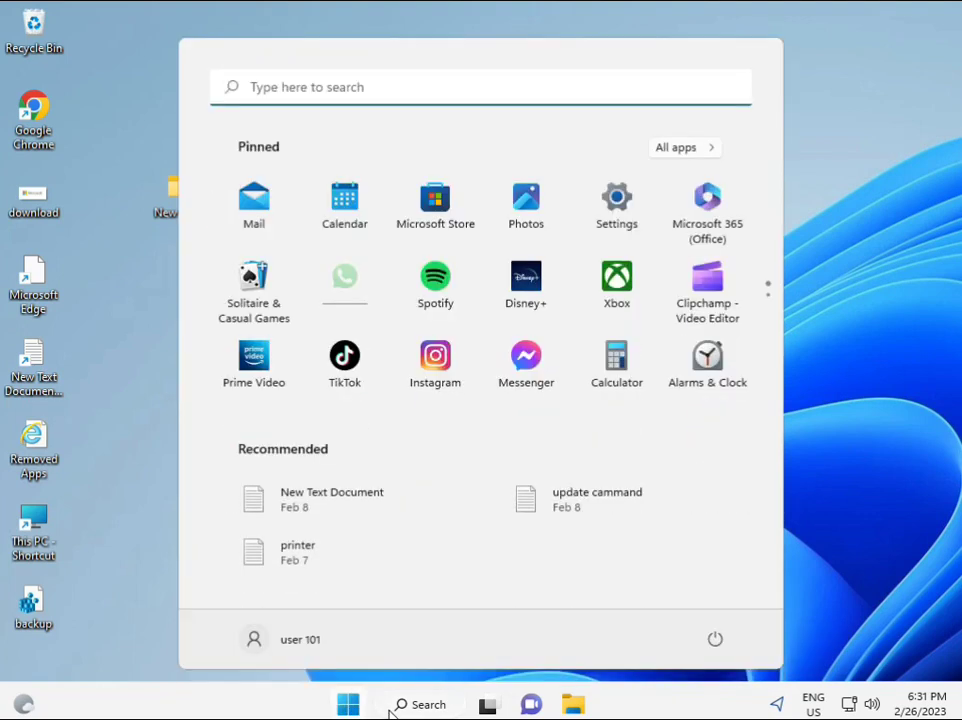
text(cmd)
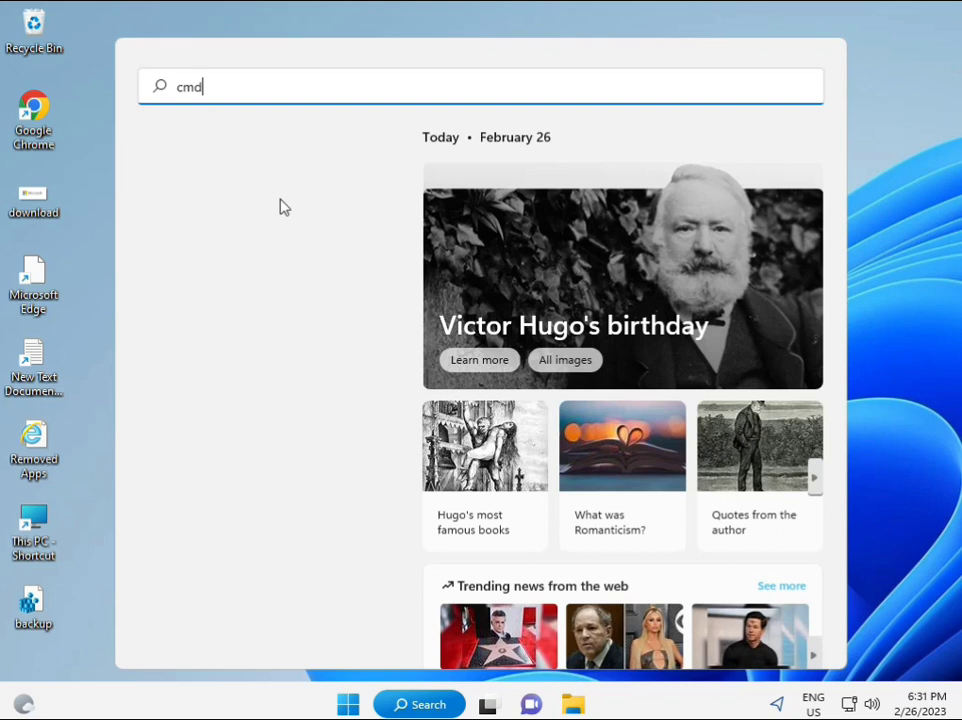
text(cmd)
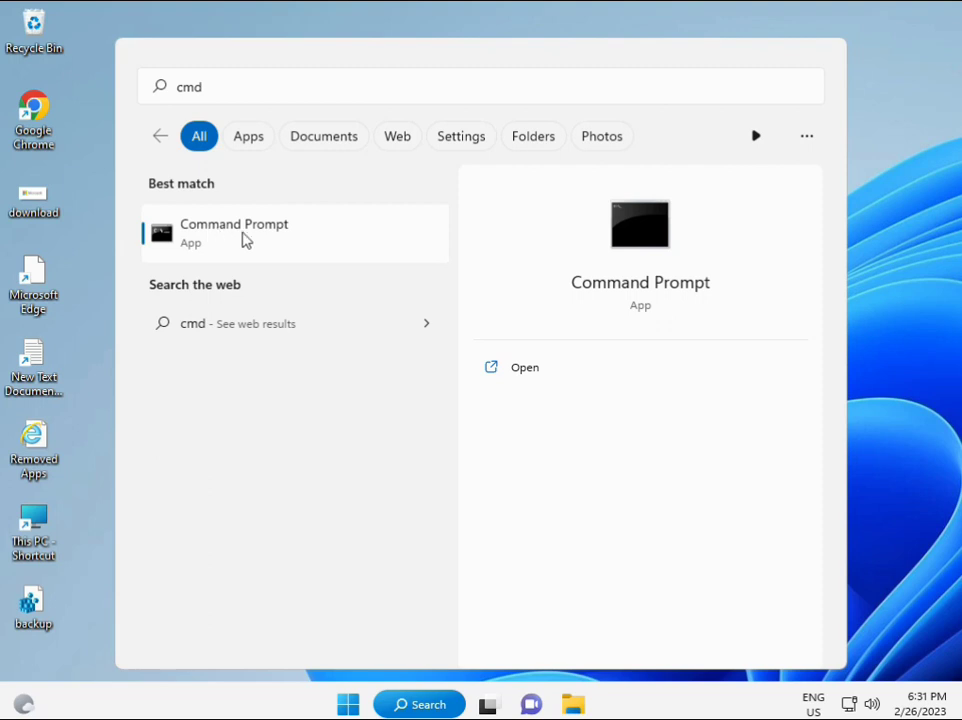
right_click(234, 232)
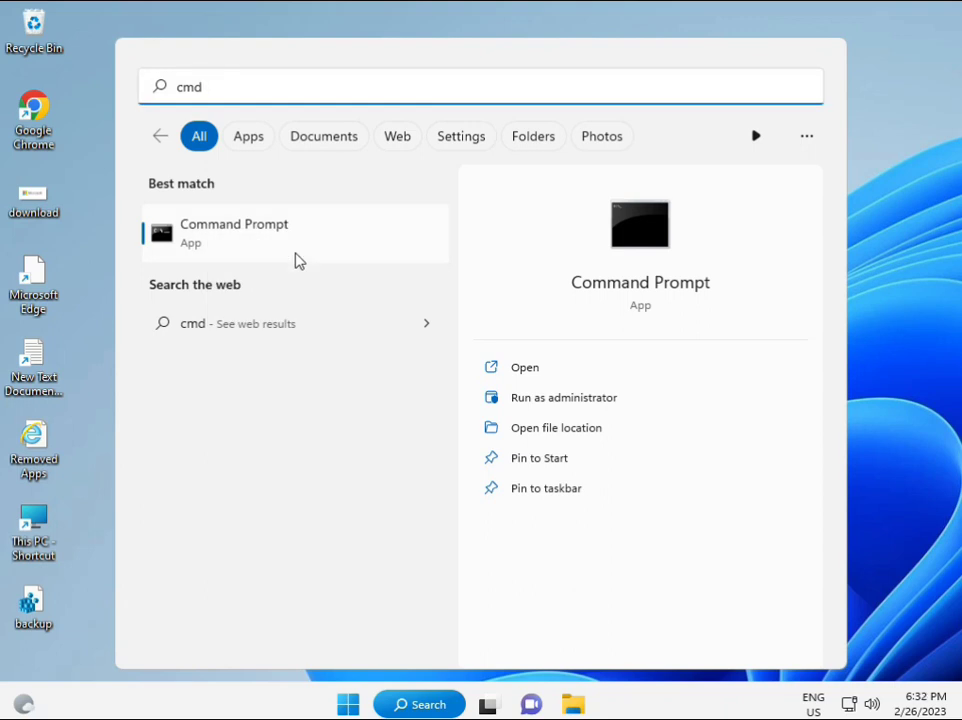
click(564, 396)
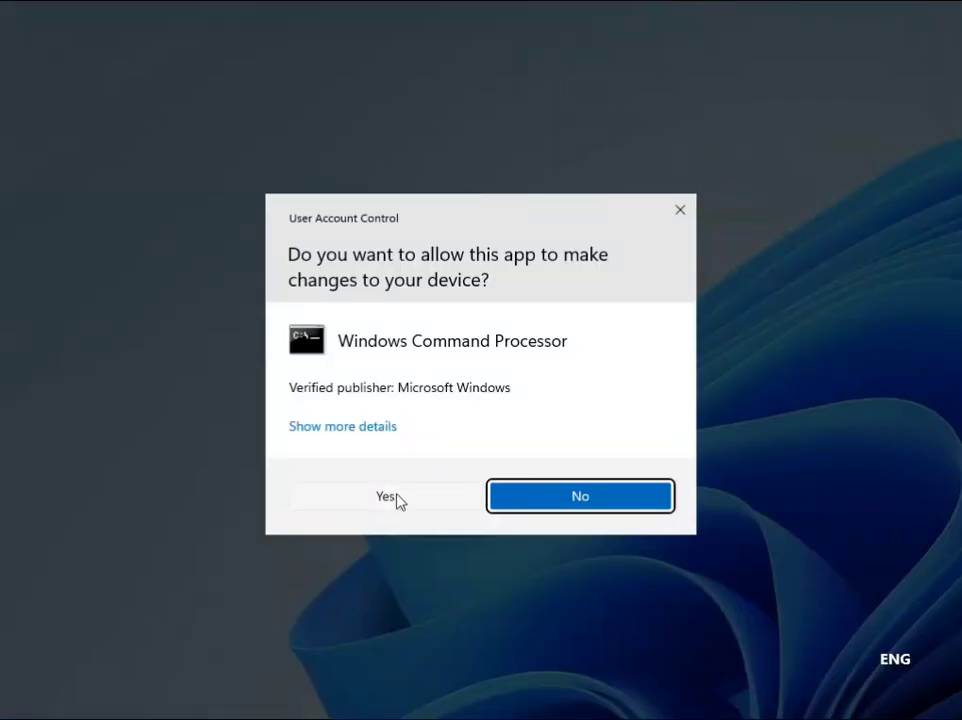
click(384, 496)
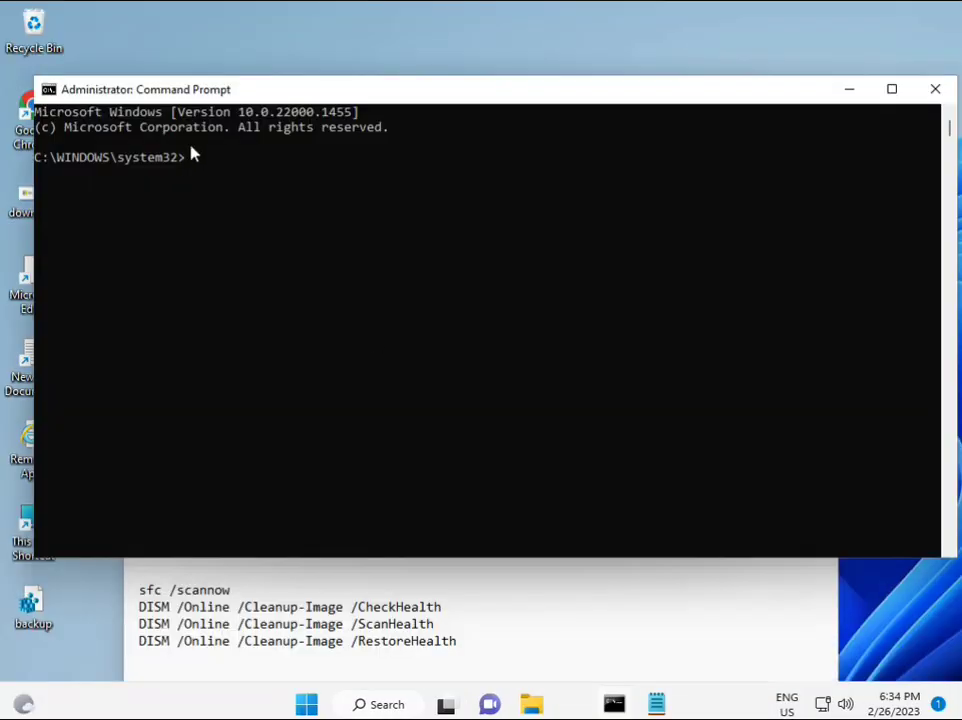
Run sfc /scannow, which finds no integrity violations.
text(sc)
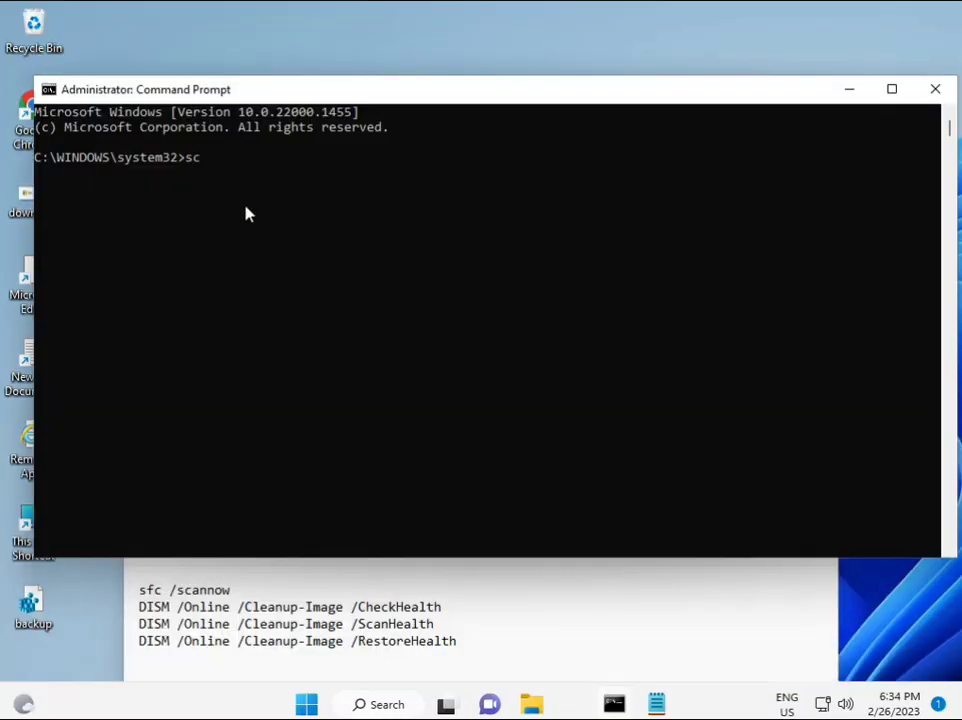
key(Backspace)
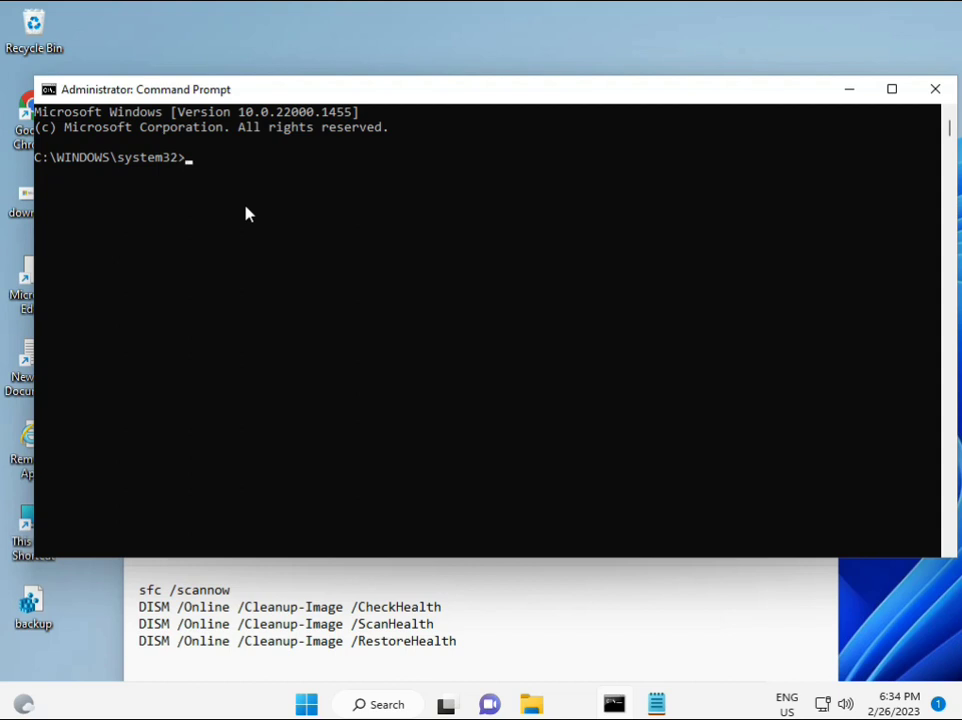
text(sfc /scannow)
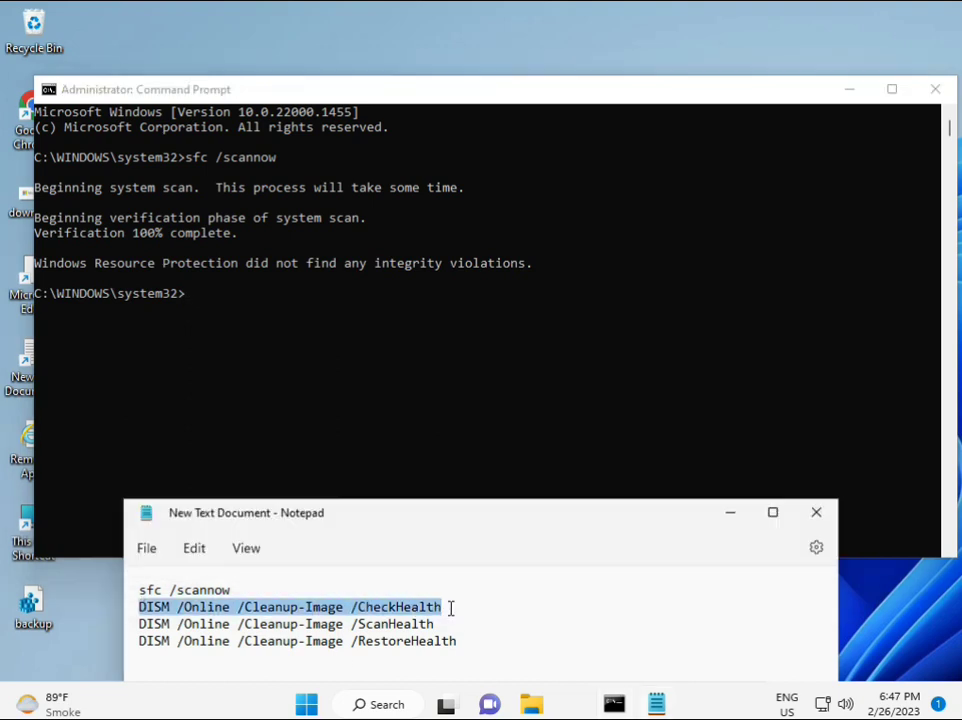
mouse_move(200, 354)
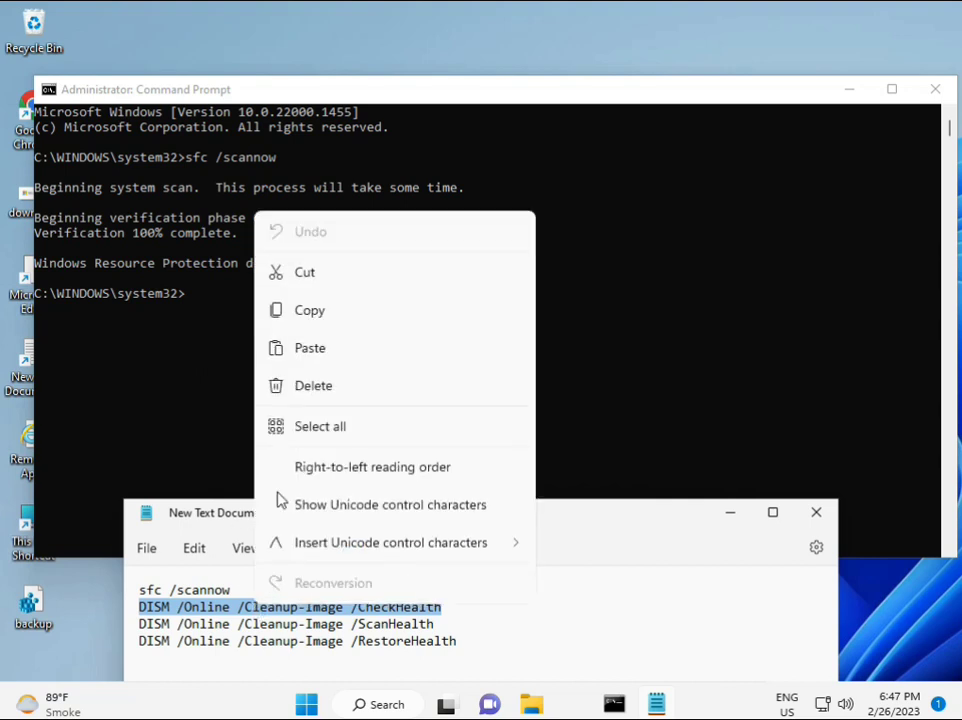
Run the copied DISM CheckHealth command, then copy the ScanHealth line from Notepad.
click(190, 292)
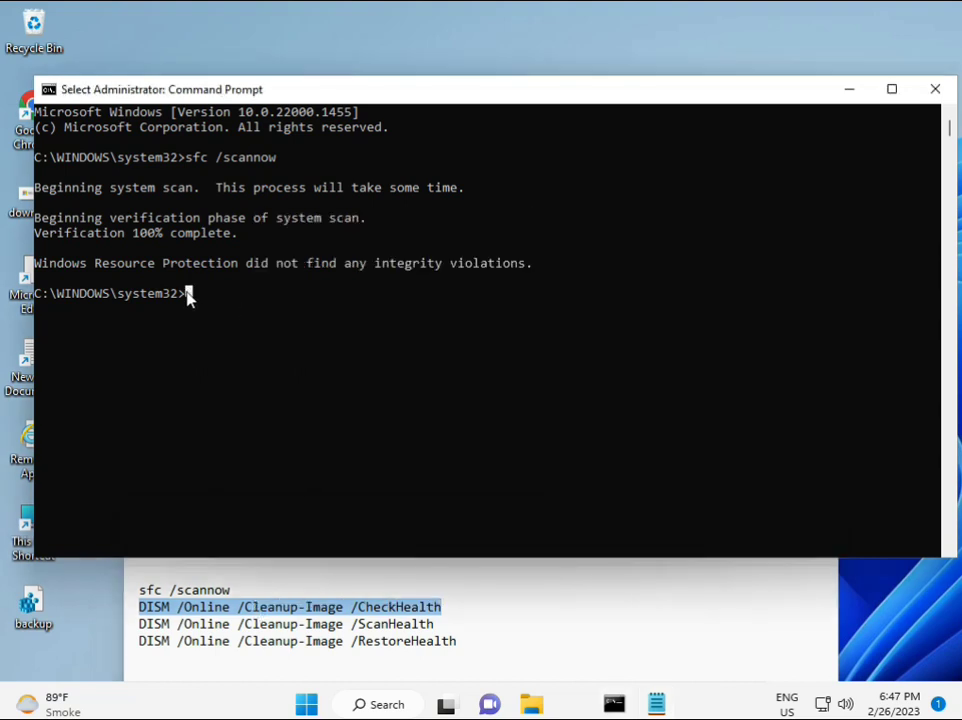
click(48, 88)
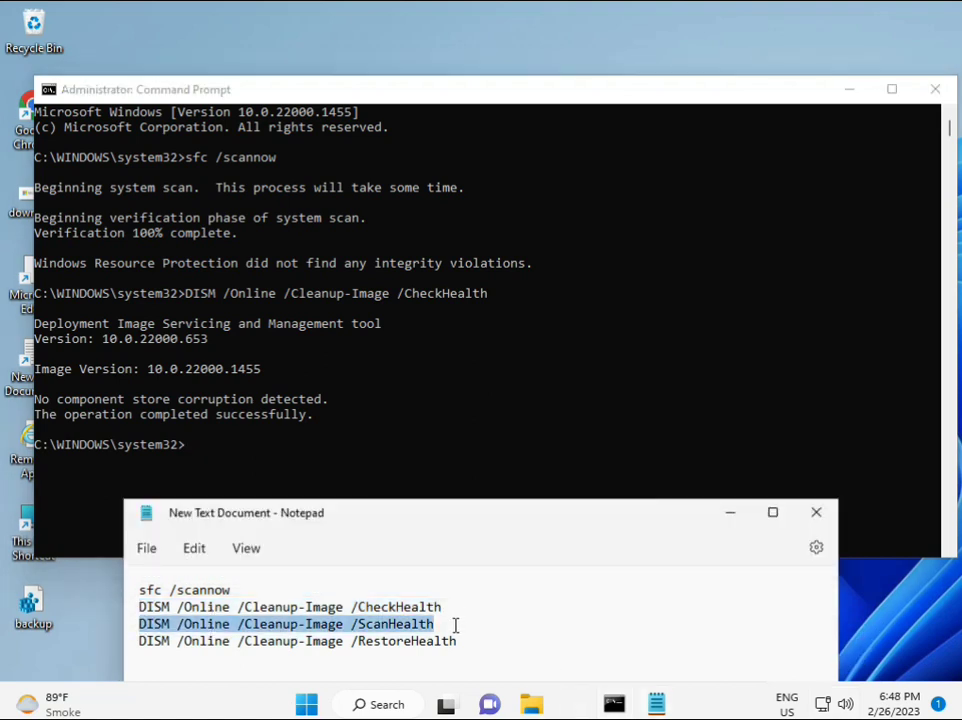
right_click(456, 624)
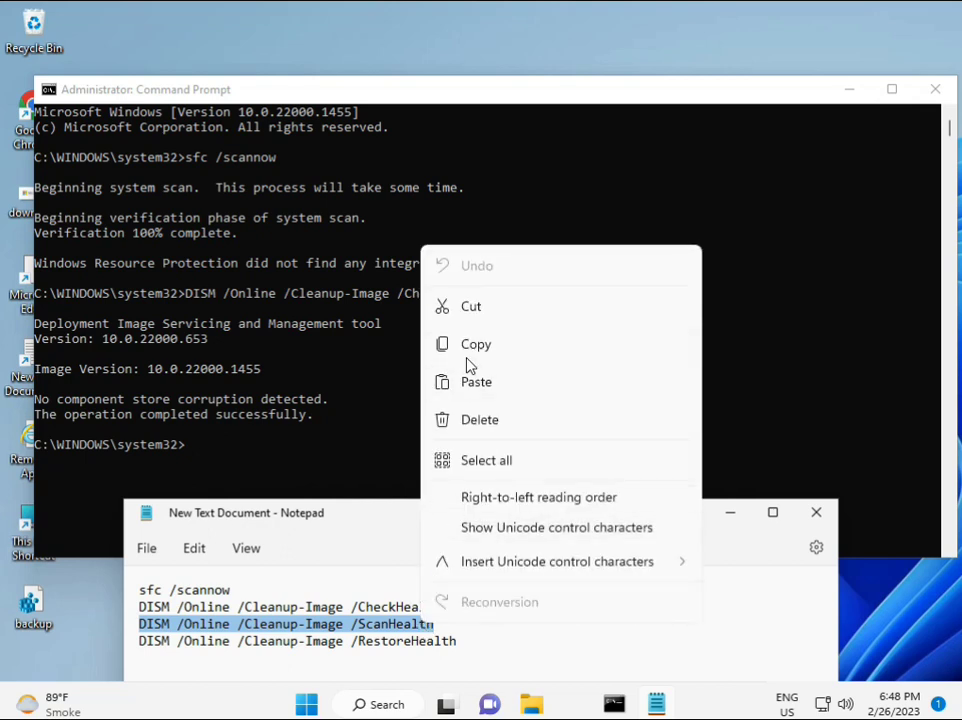
click(190, 448)
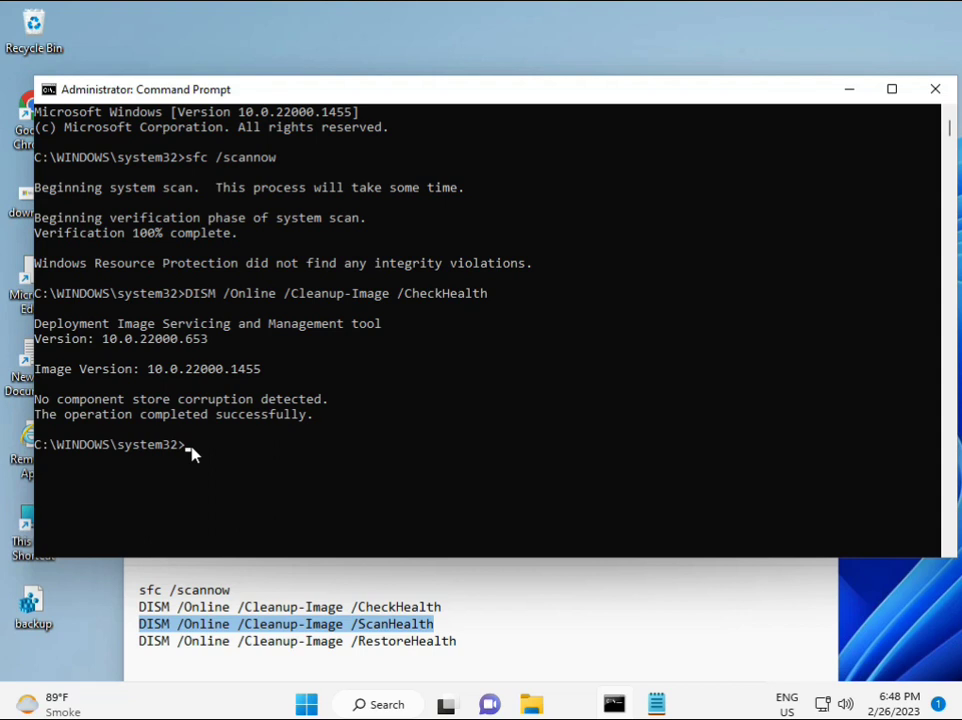
Run DISM /Online /Cleanup-Image /ScanHealth to completion, then select the RestoreHealth line.
text(DISM /Online /Cleanup-Image /ScanHealth)
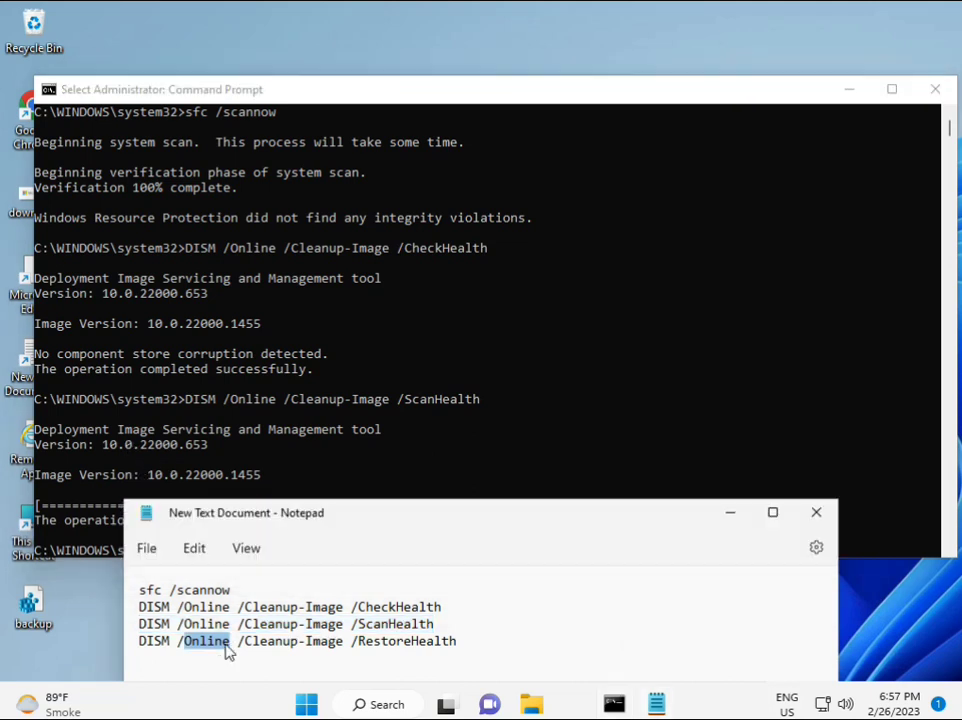
right_click(224, 640)
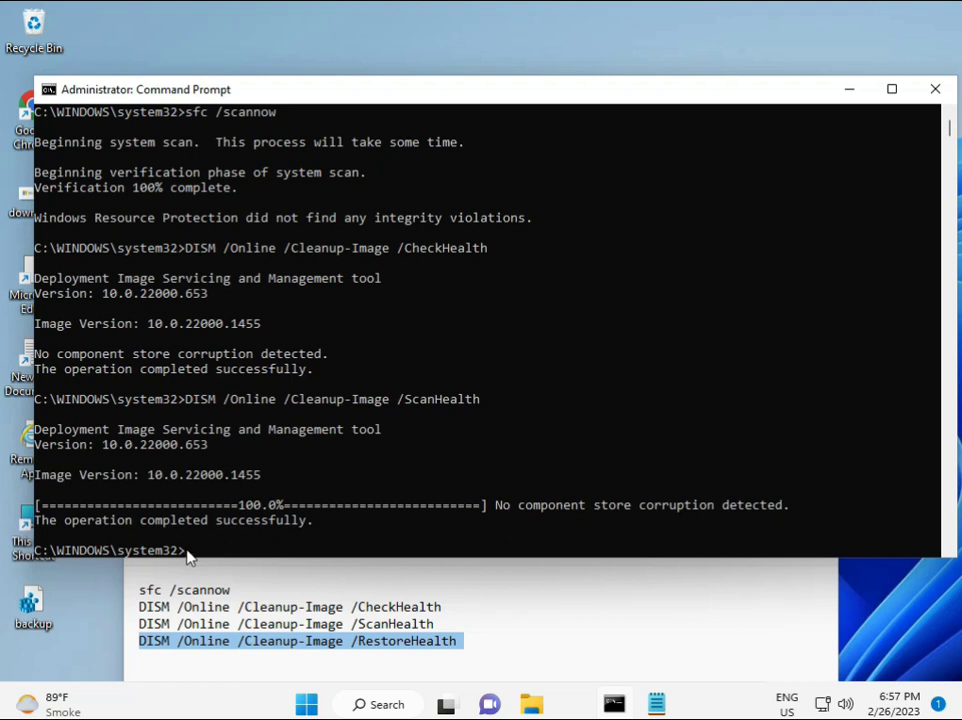
Run DISM /Online /Cleanup-Image /RestoreHealth at the prompt.
text(DISM /Online /Cleanup-Image /RestoreHealth)
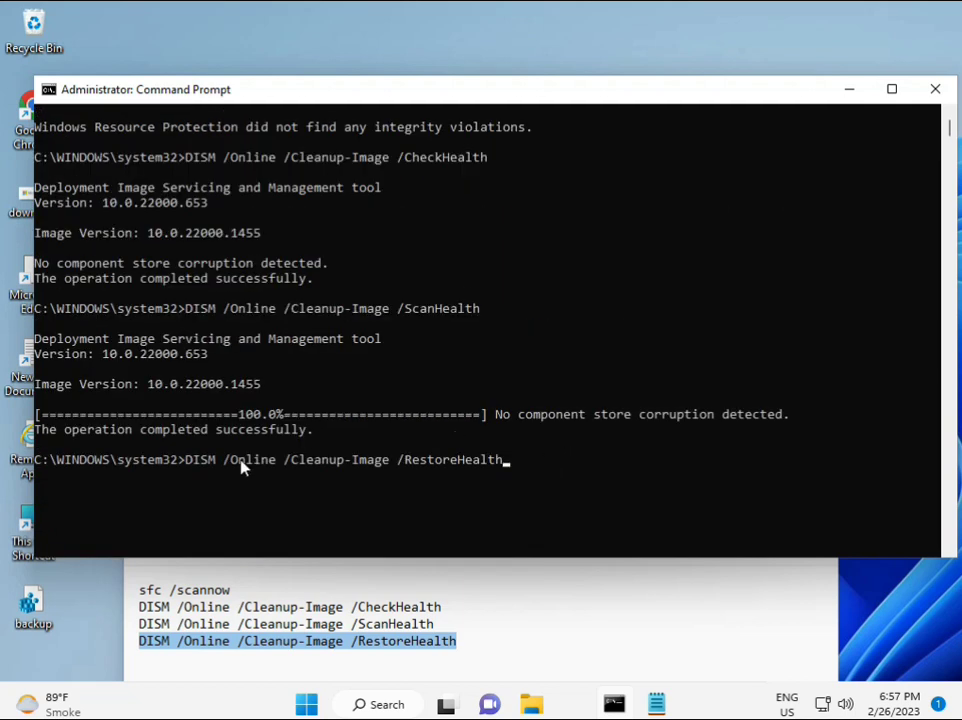
scroll(down, 3)
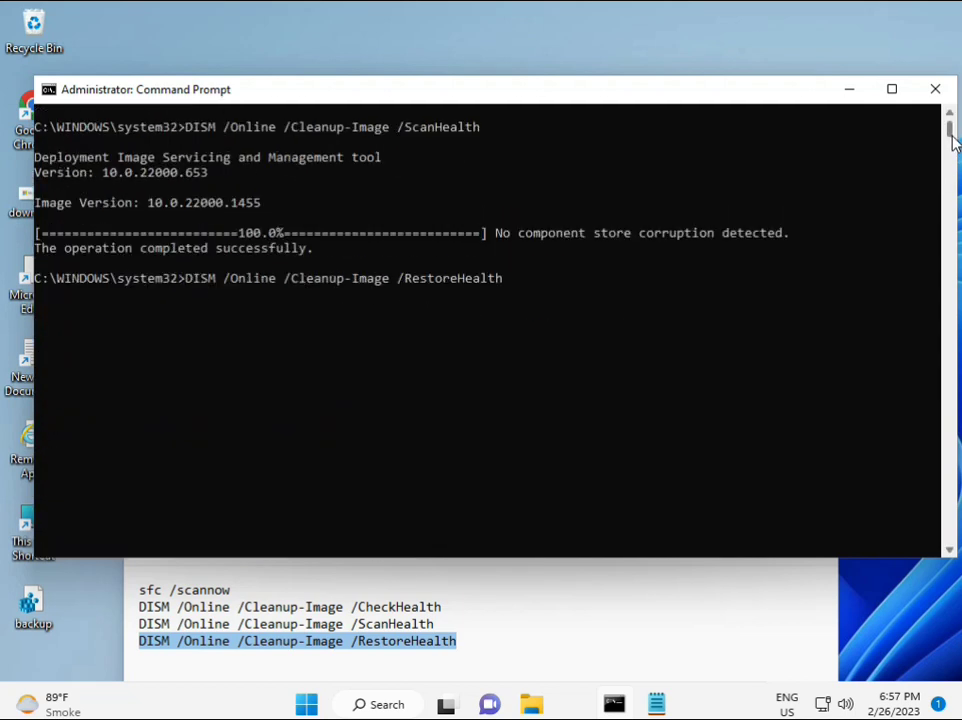
mouse_move(192, 290)
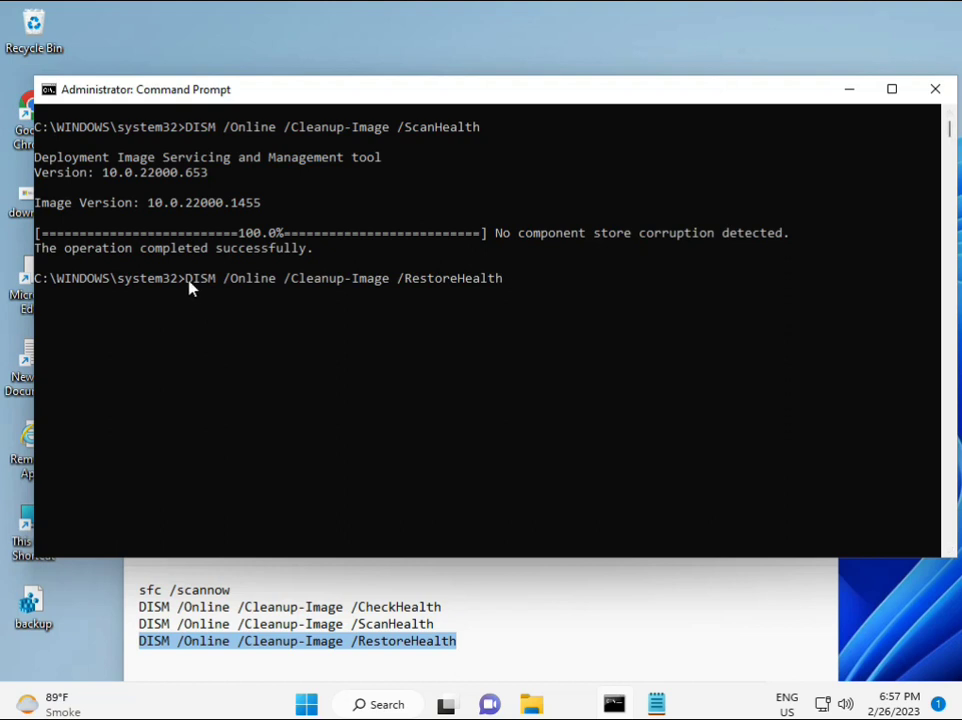